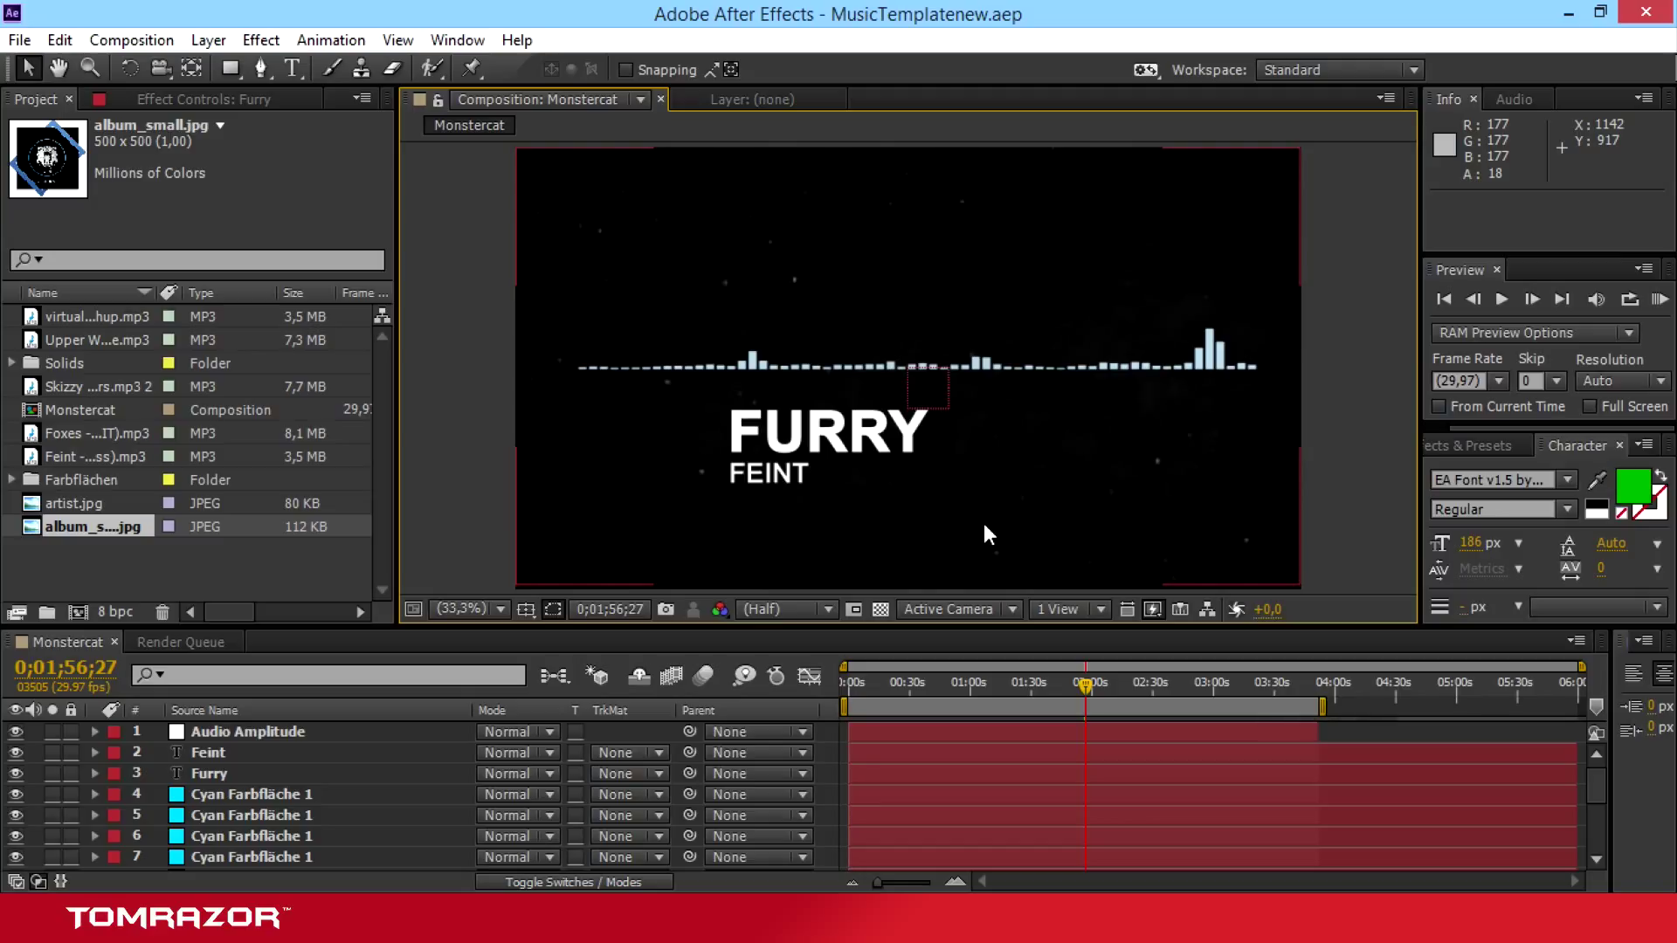
mouse_move(1118, 547)
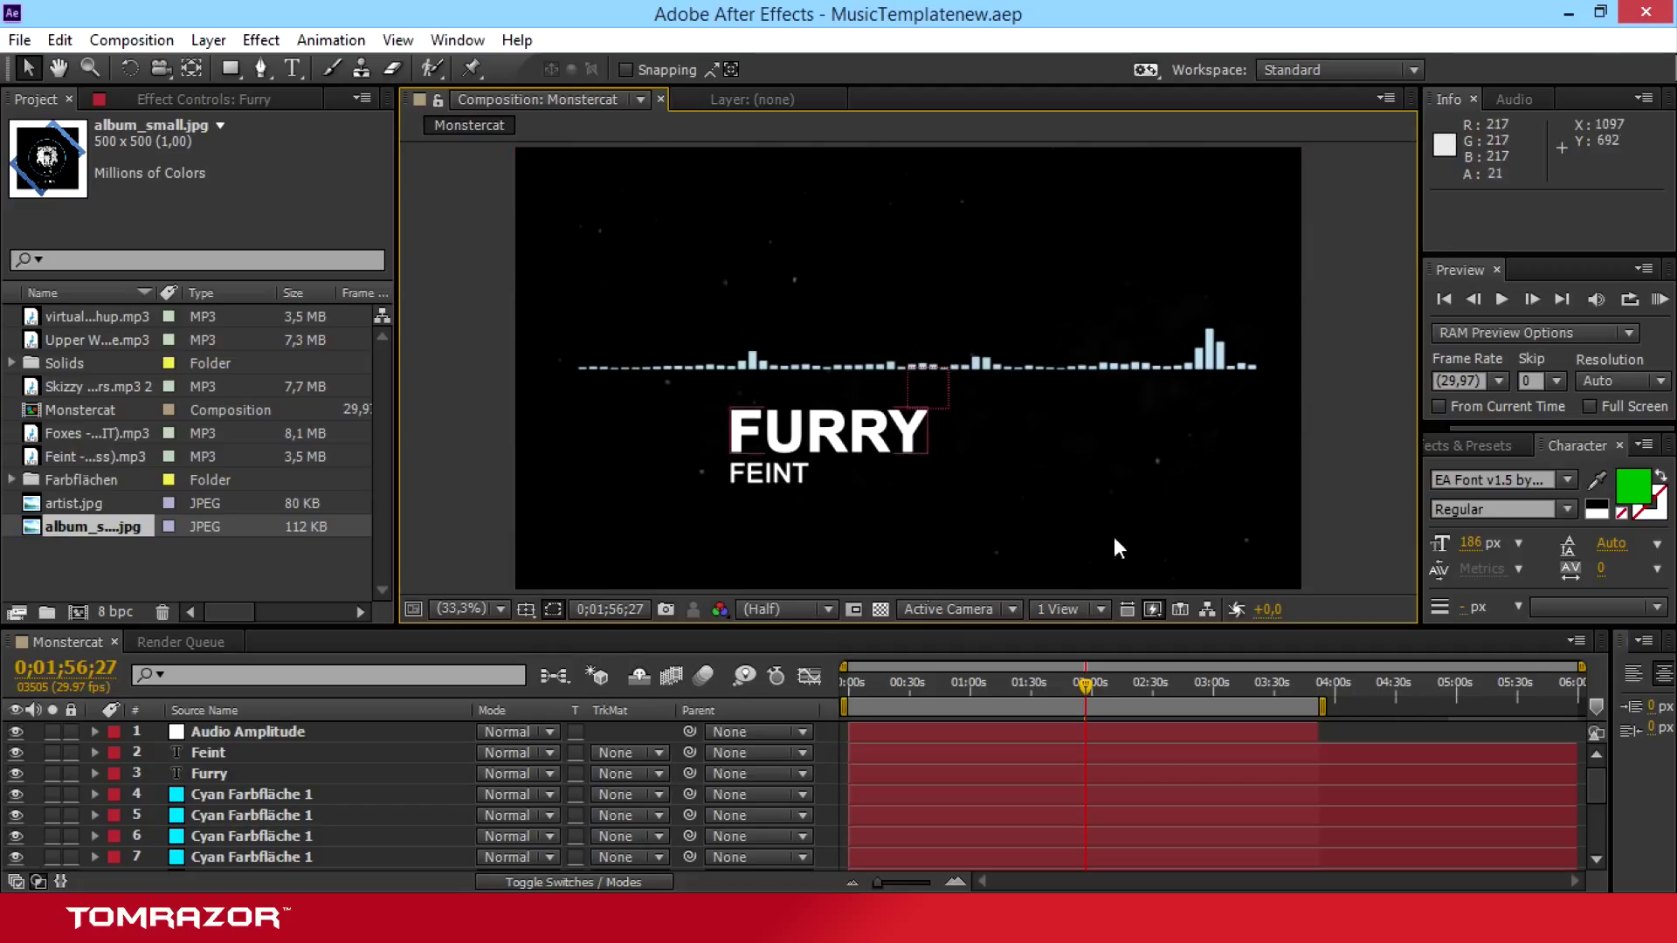
mouse_move(631, 496)
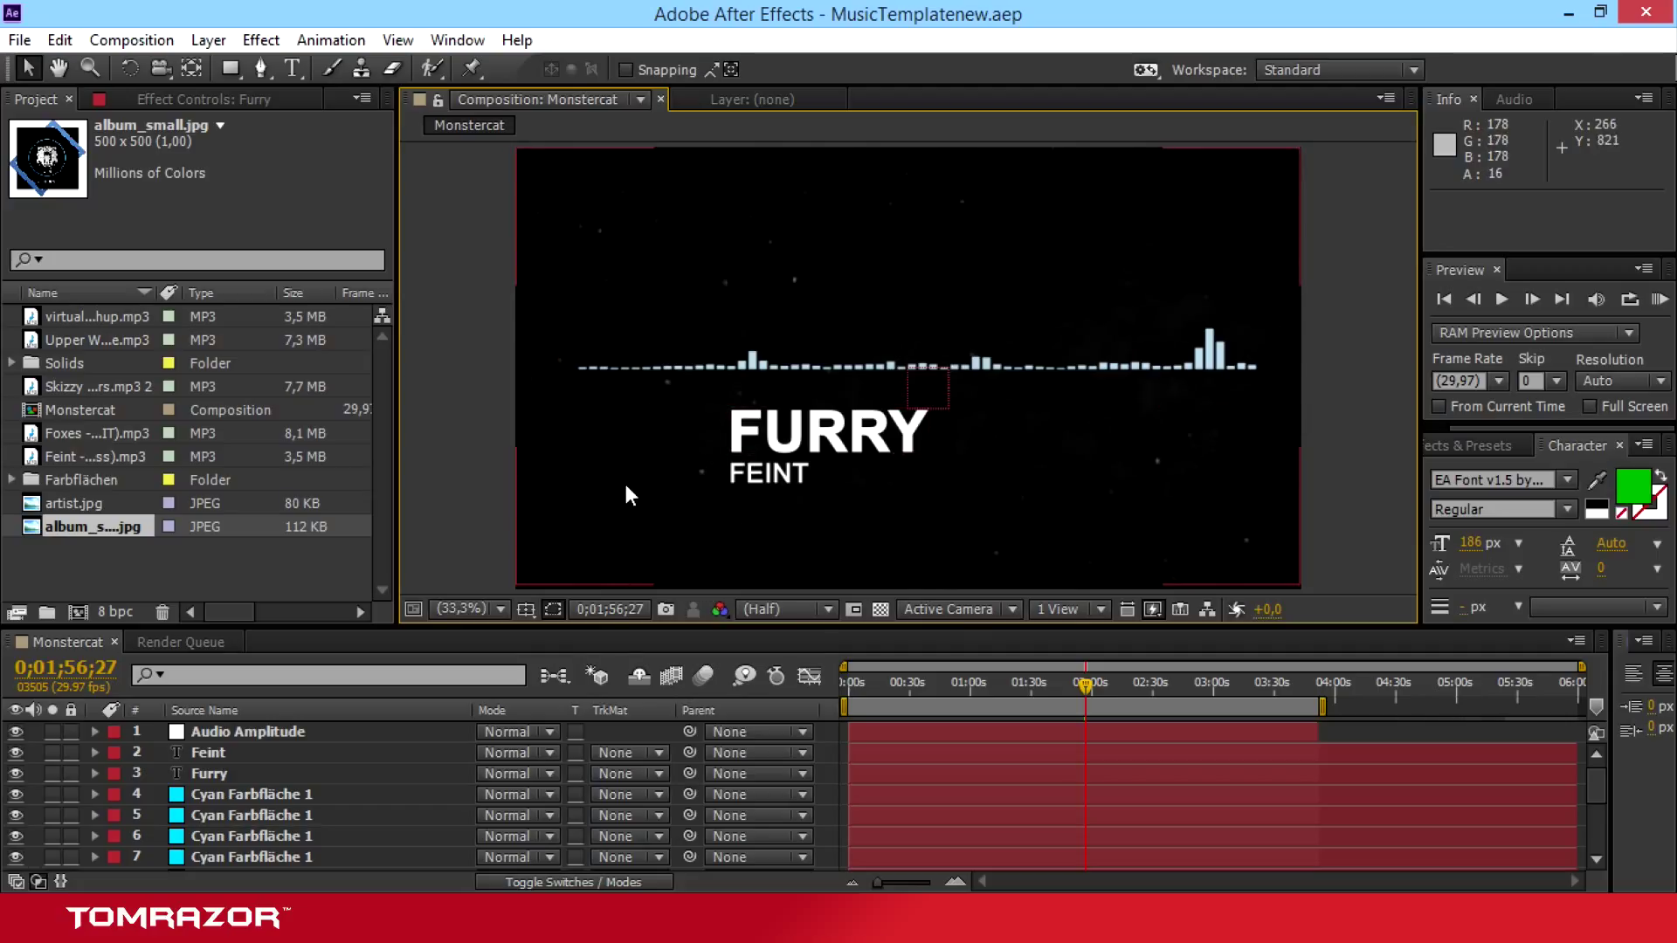
mouse_move(564, 498)
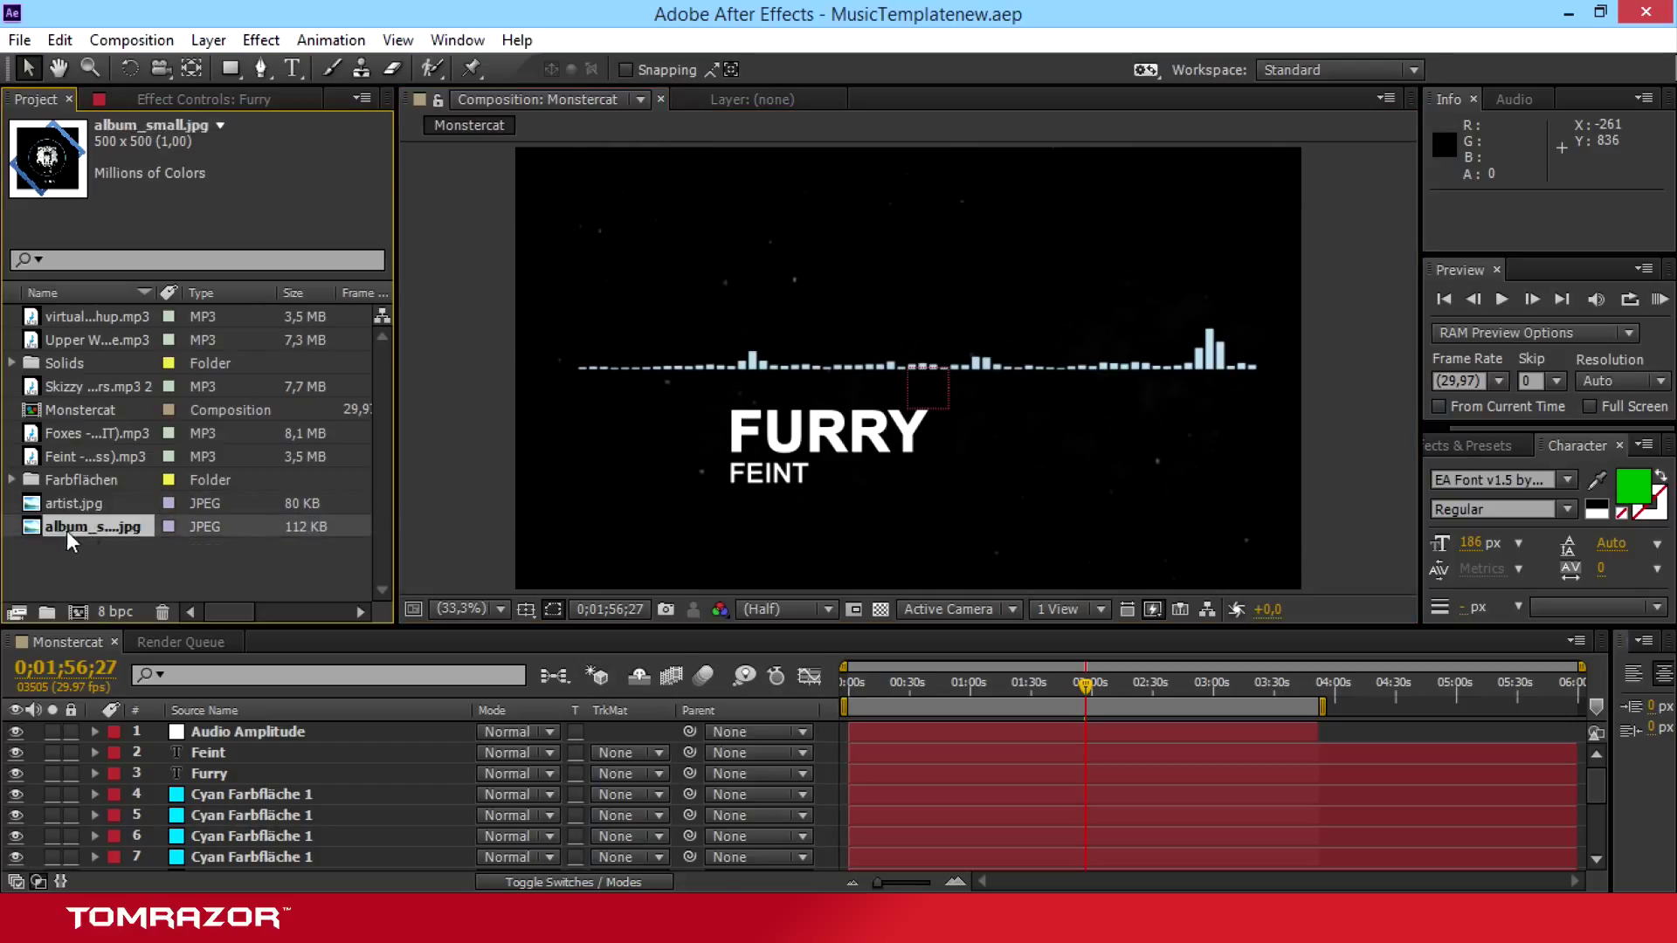
Step: Add album_small.jpg to the comp and preview at Quarter resolution
drag(92, 526, 615, 487)
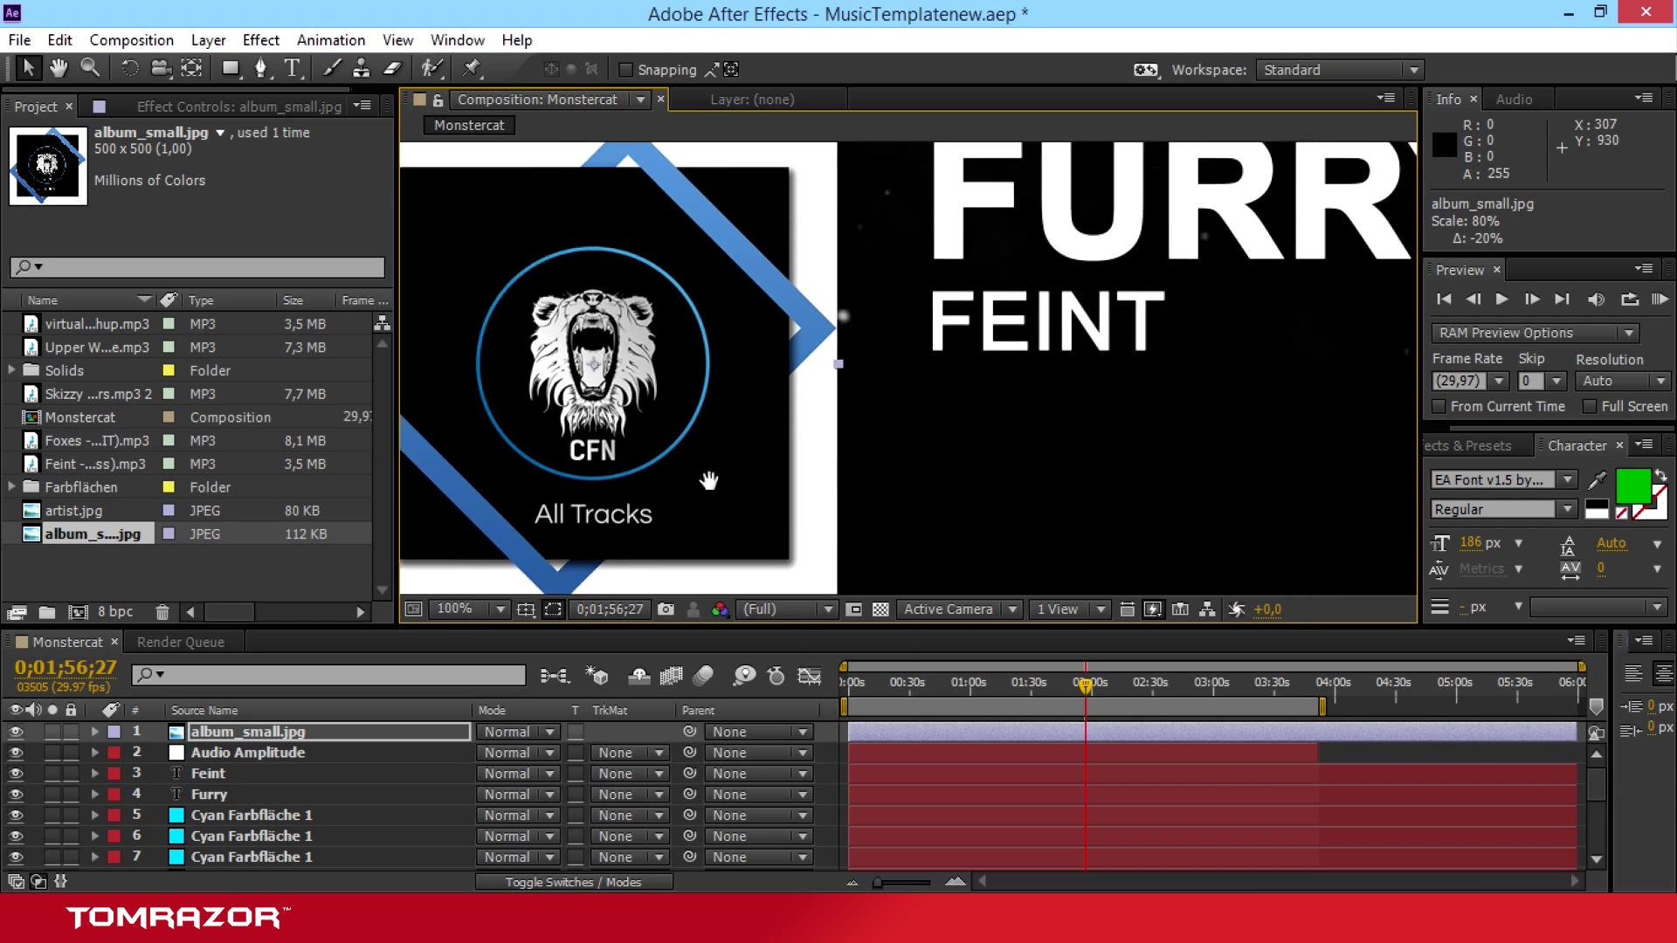
click(786, 608)
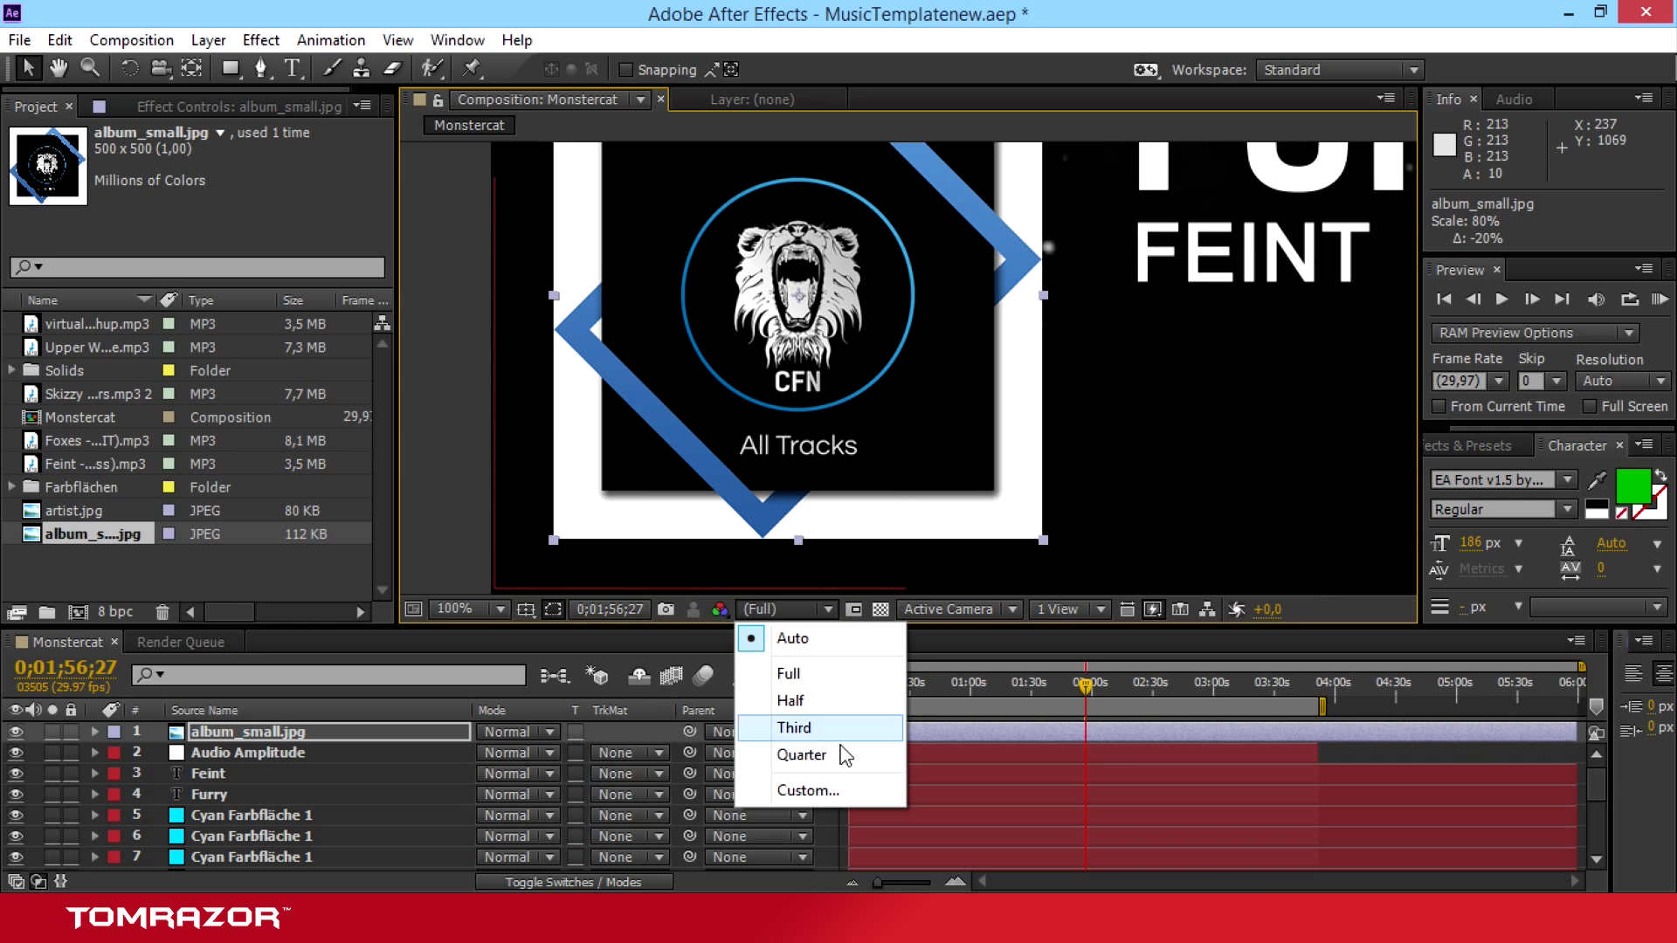
click(807, 755)
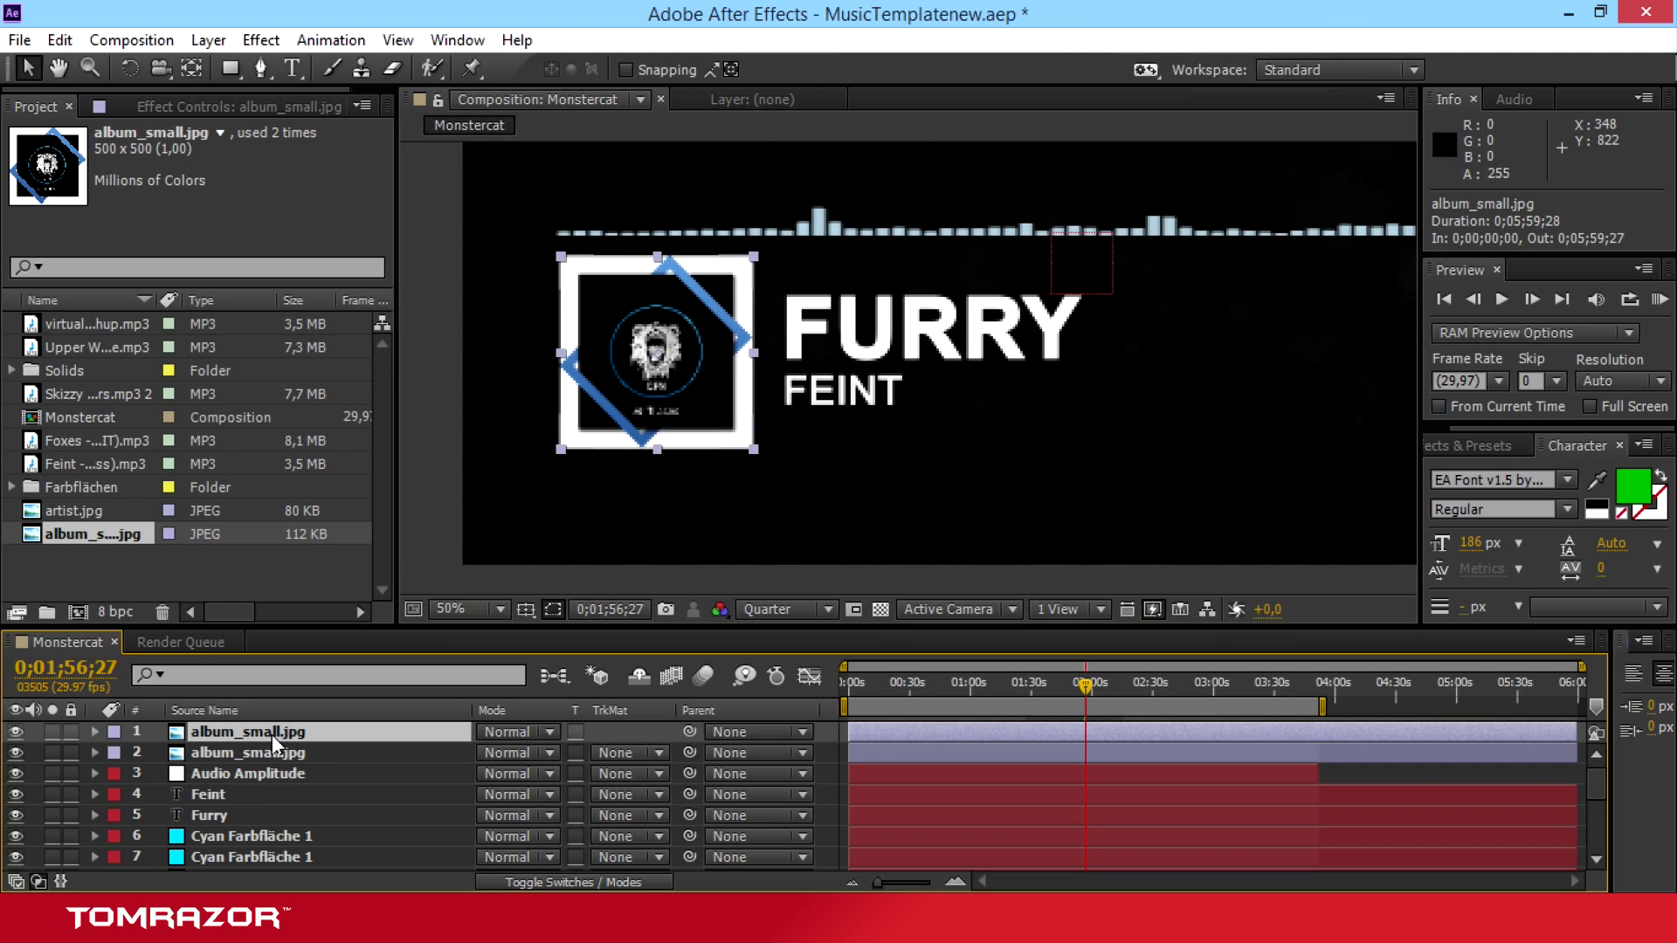
Step: Replace the top album_small.jpg copy with artist.jpg showing the SPEKTREM logo
click(77, 510)
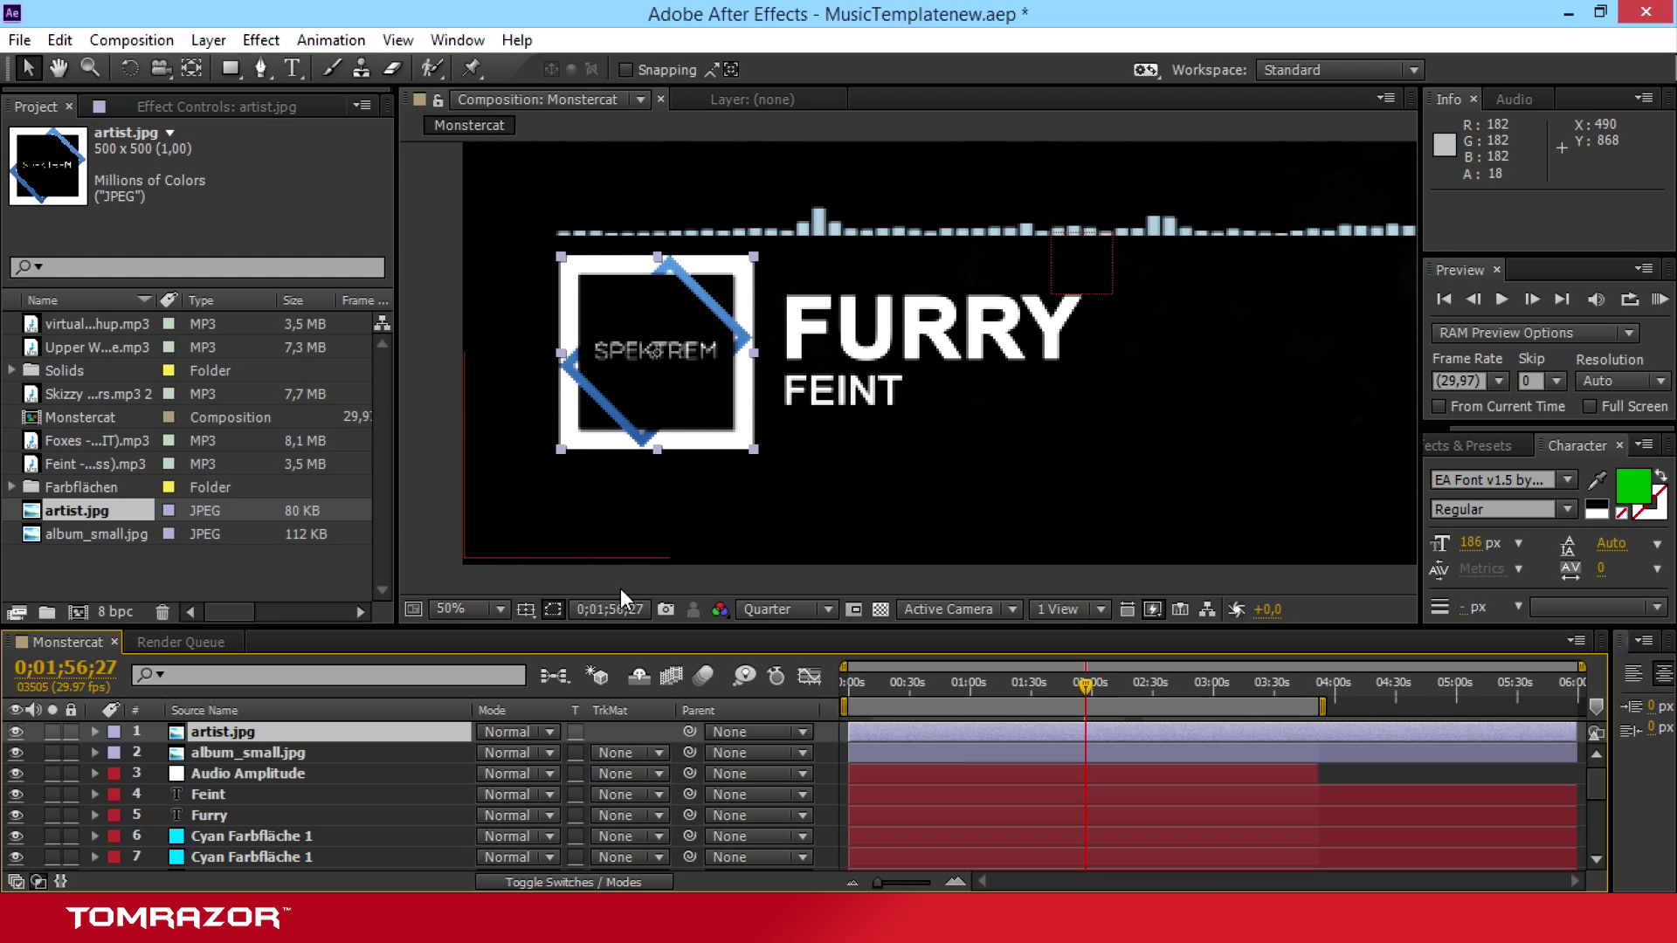
click(248, 751)
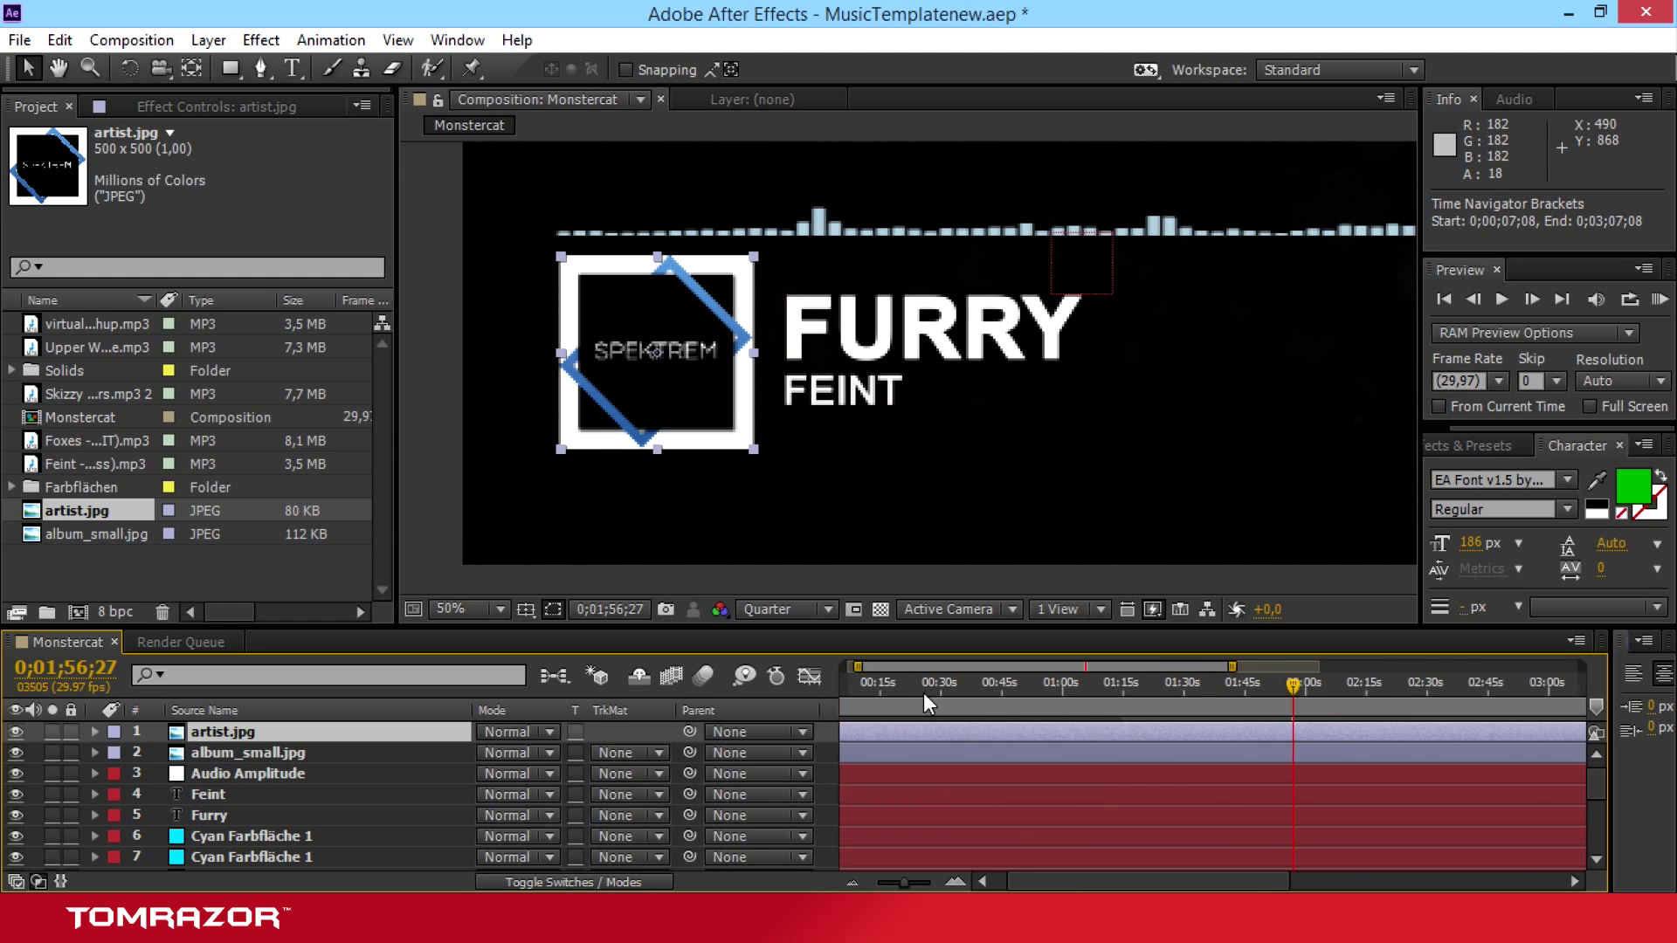
Step: Trim album_small.jpg to end near 13 s where artist.jpg begins, previewing at Half resolution
click(884, 684)
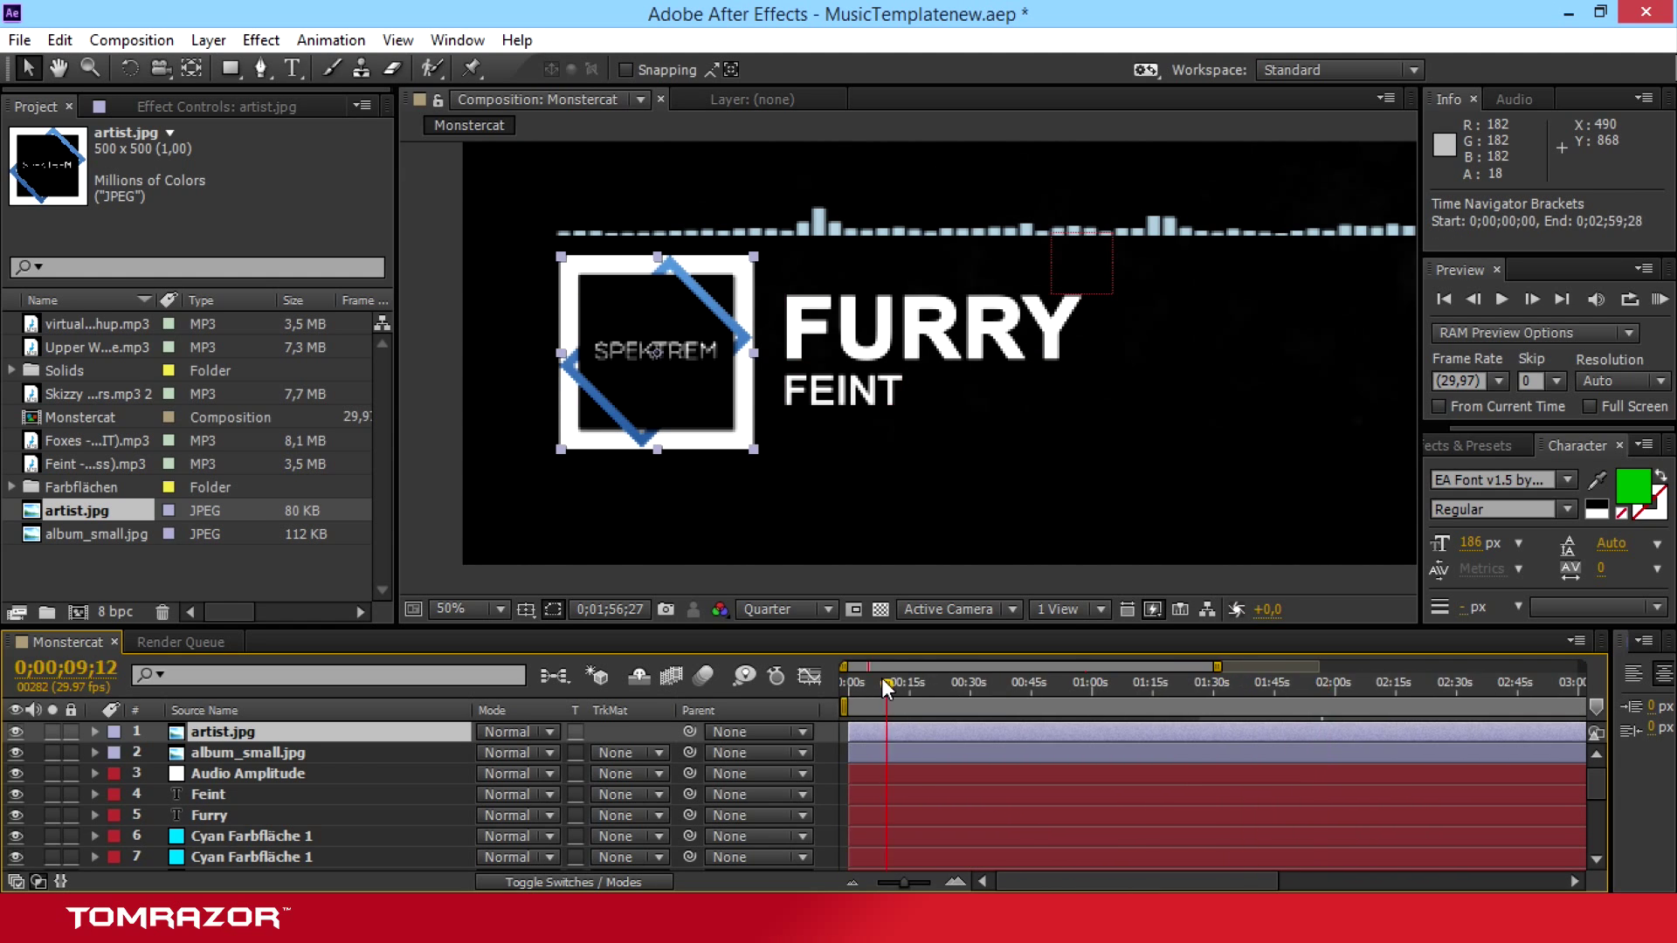
drag(893, 683, 879, 683)
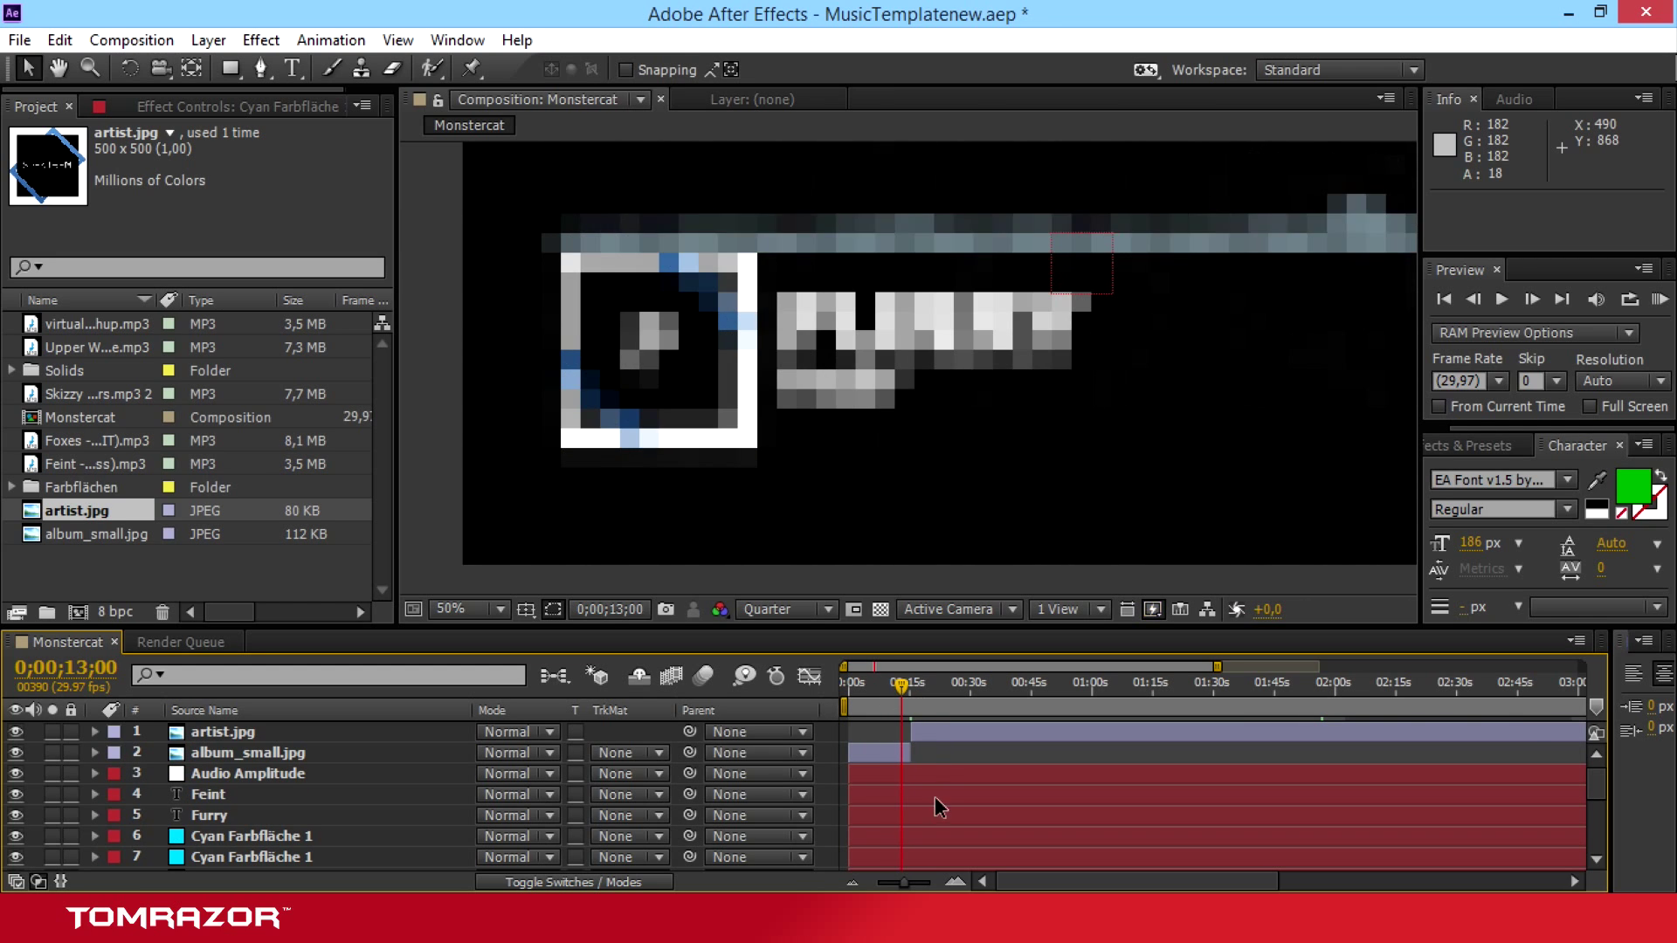
click(786, 610)
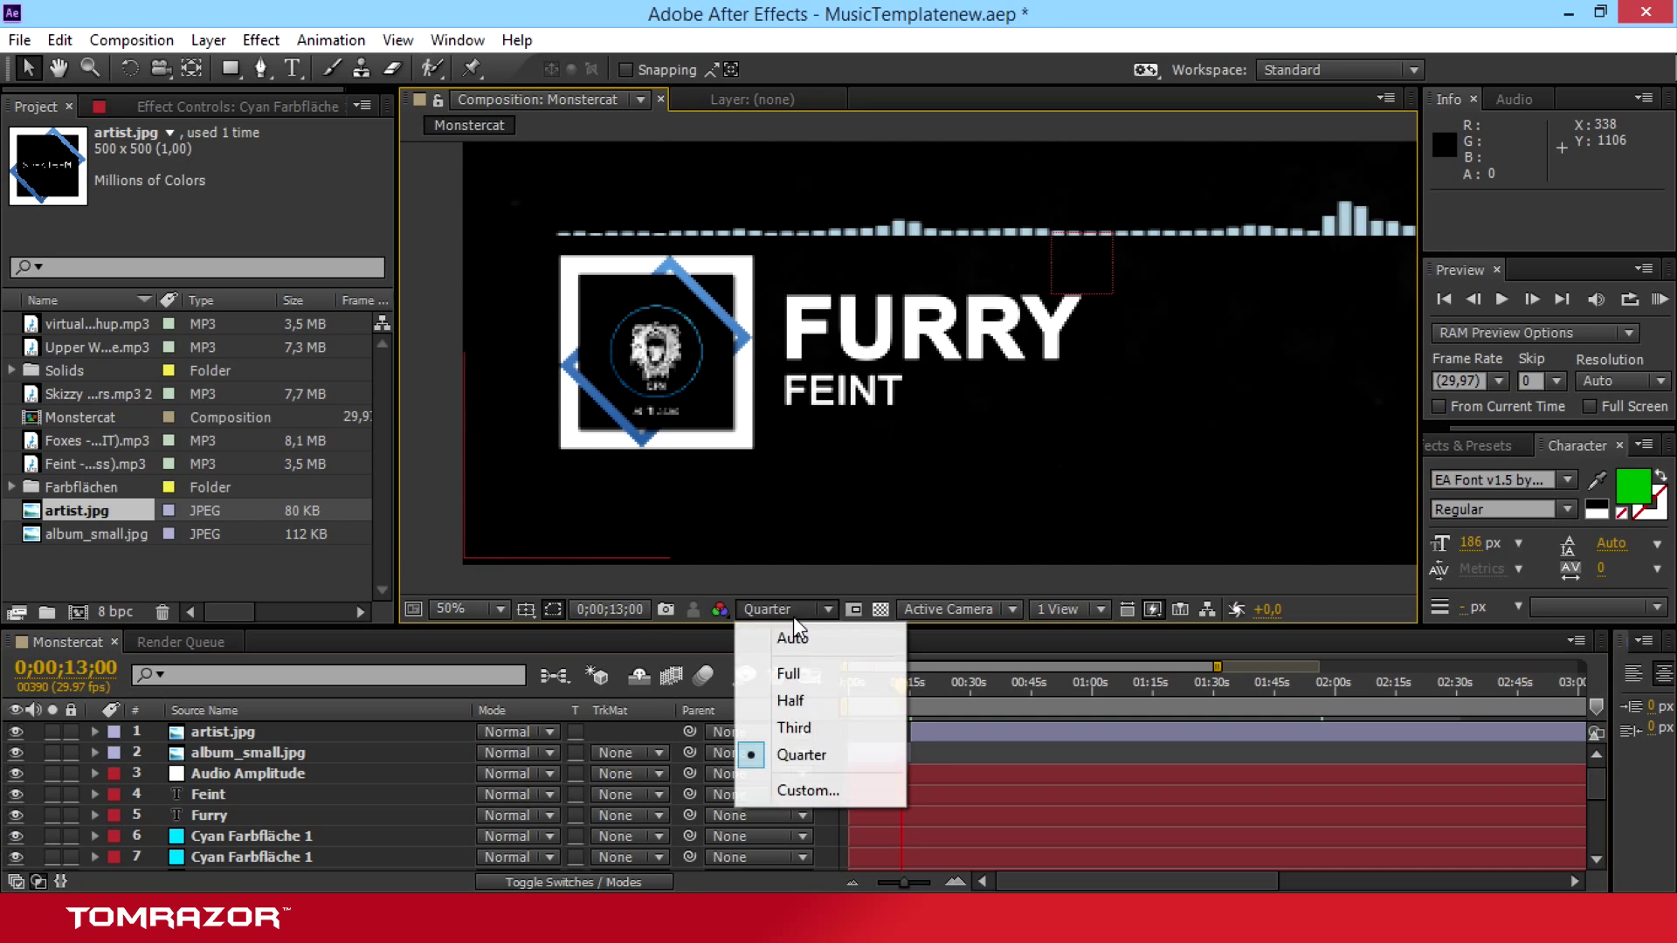
click(781, 700)
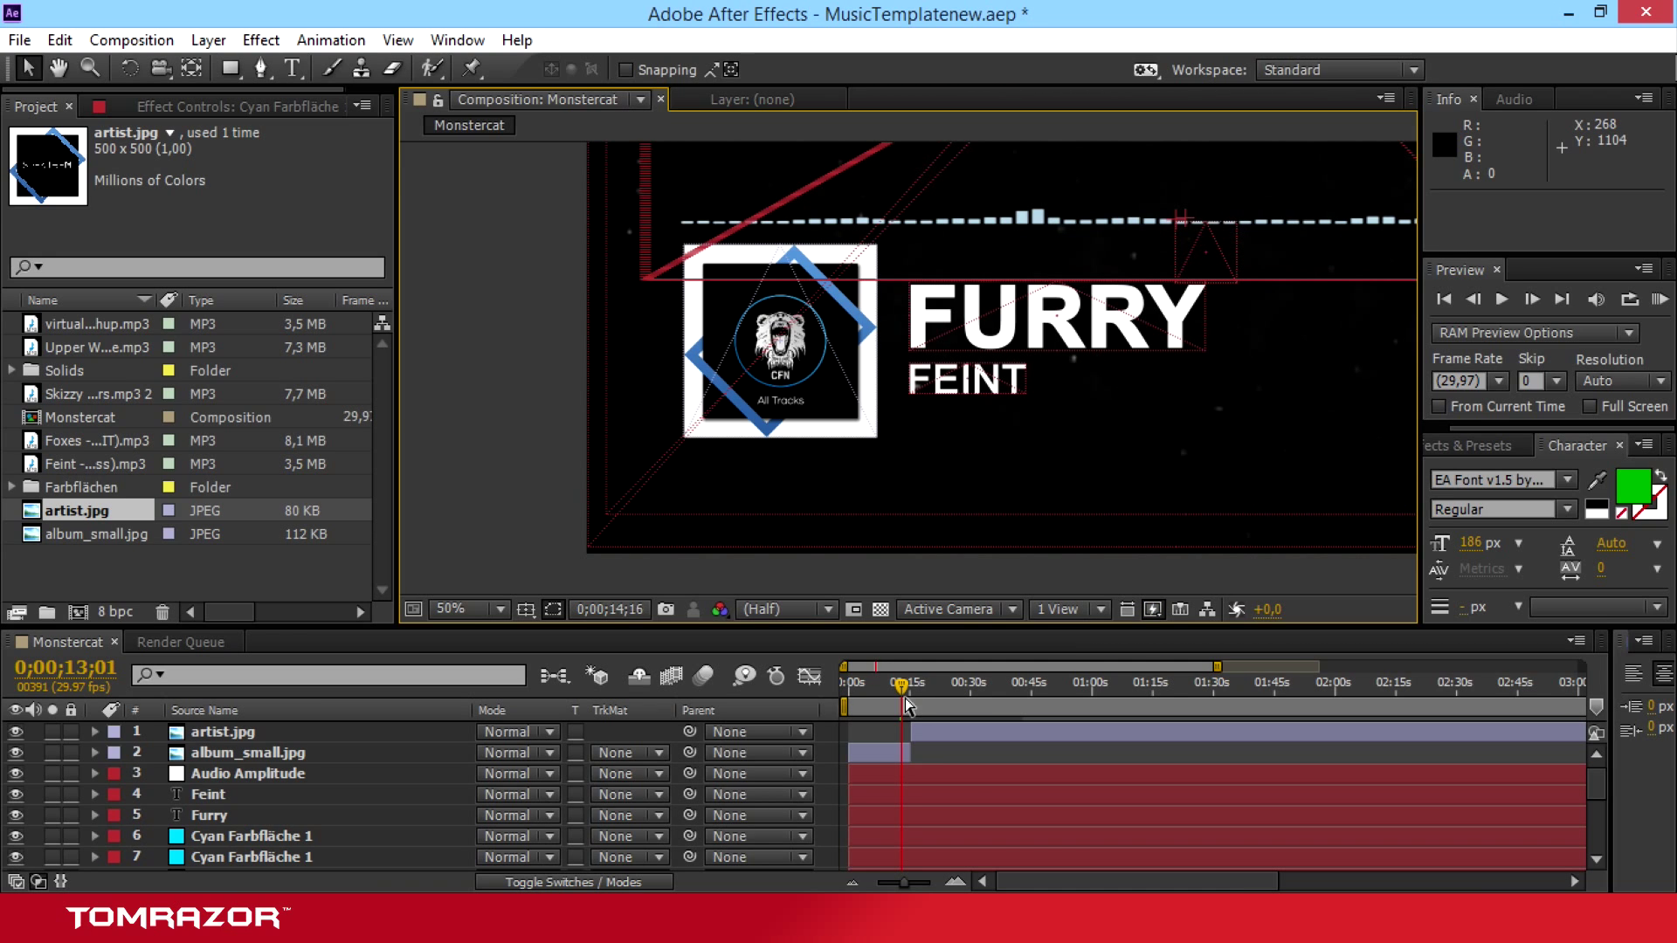
click(912, 682)
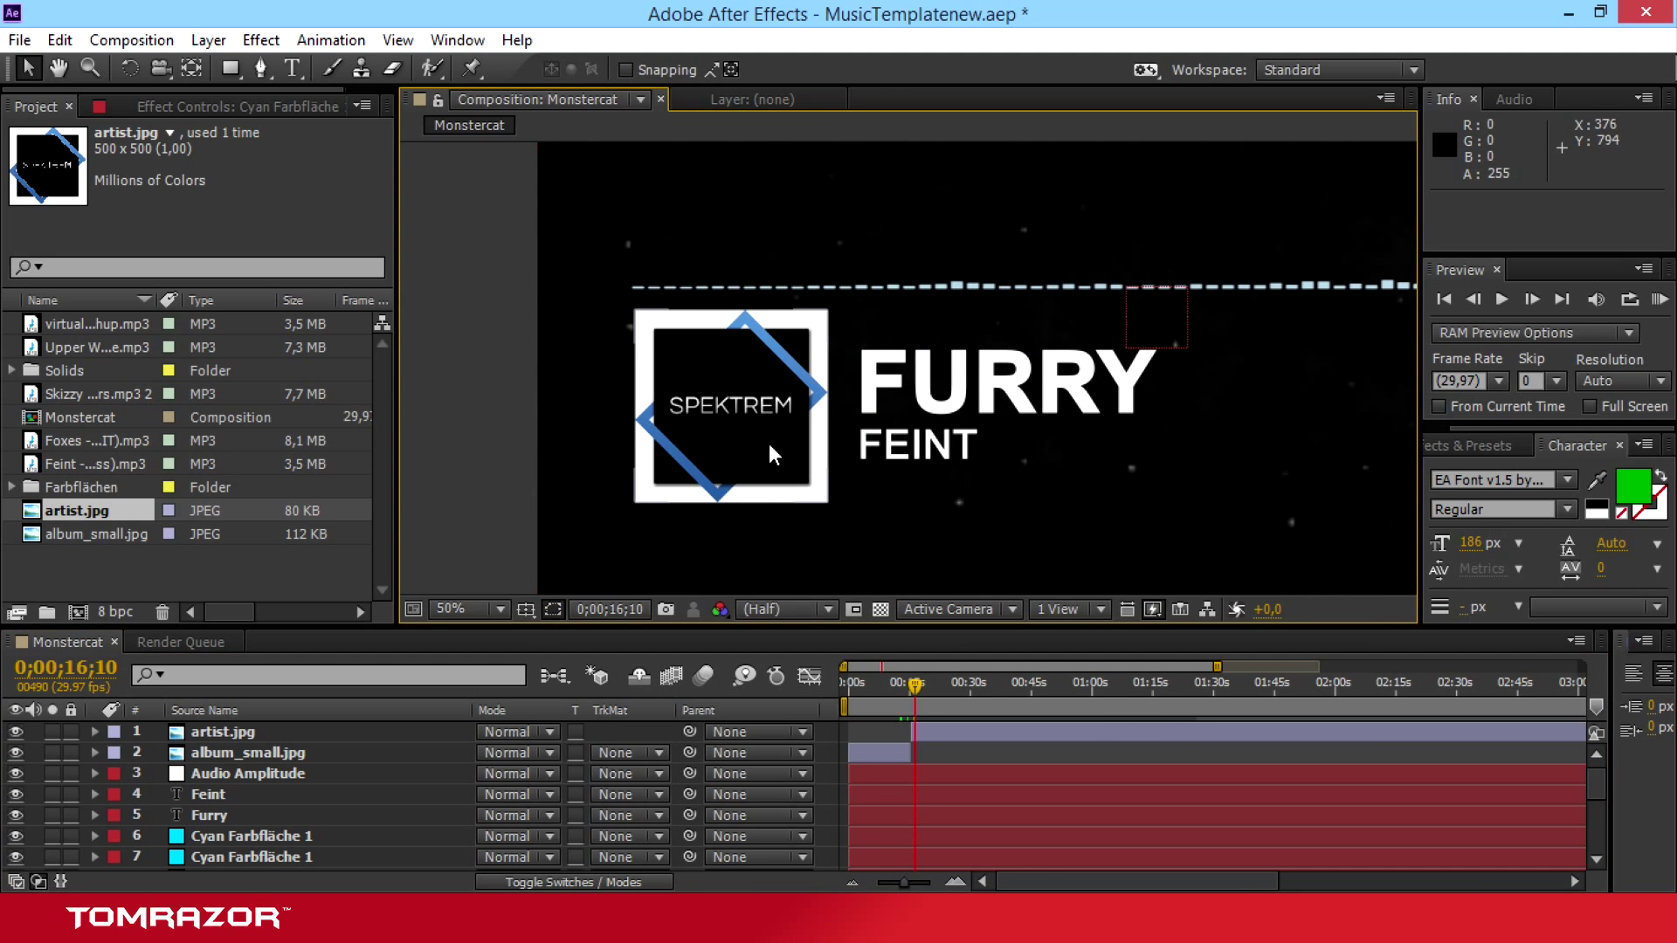
mouse_move(714, 353)
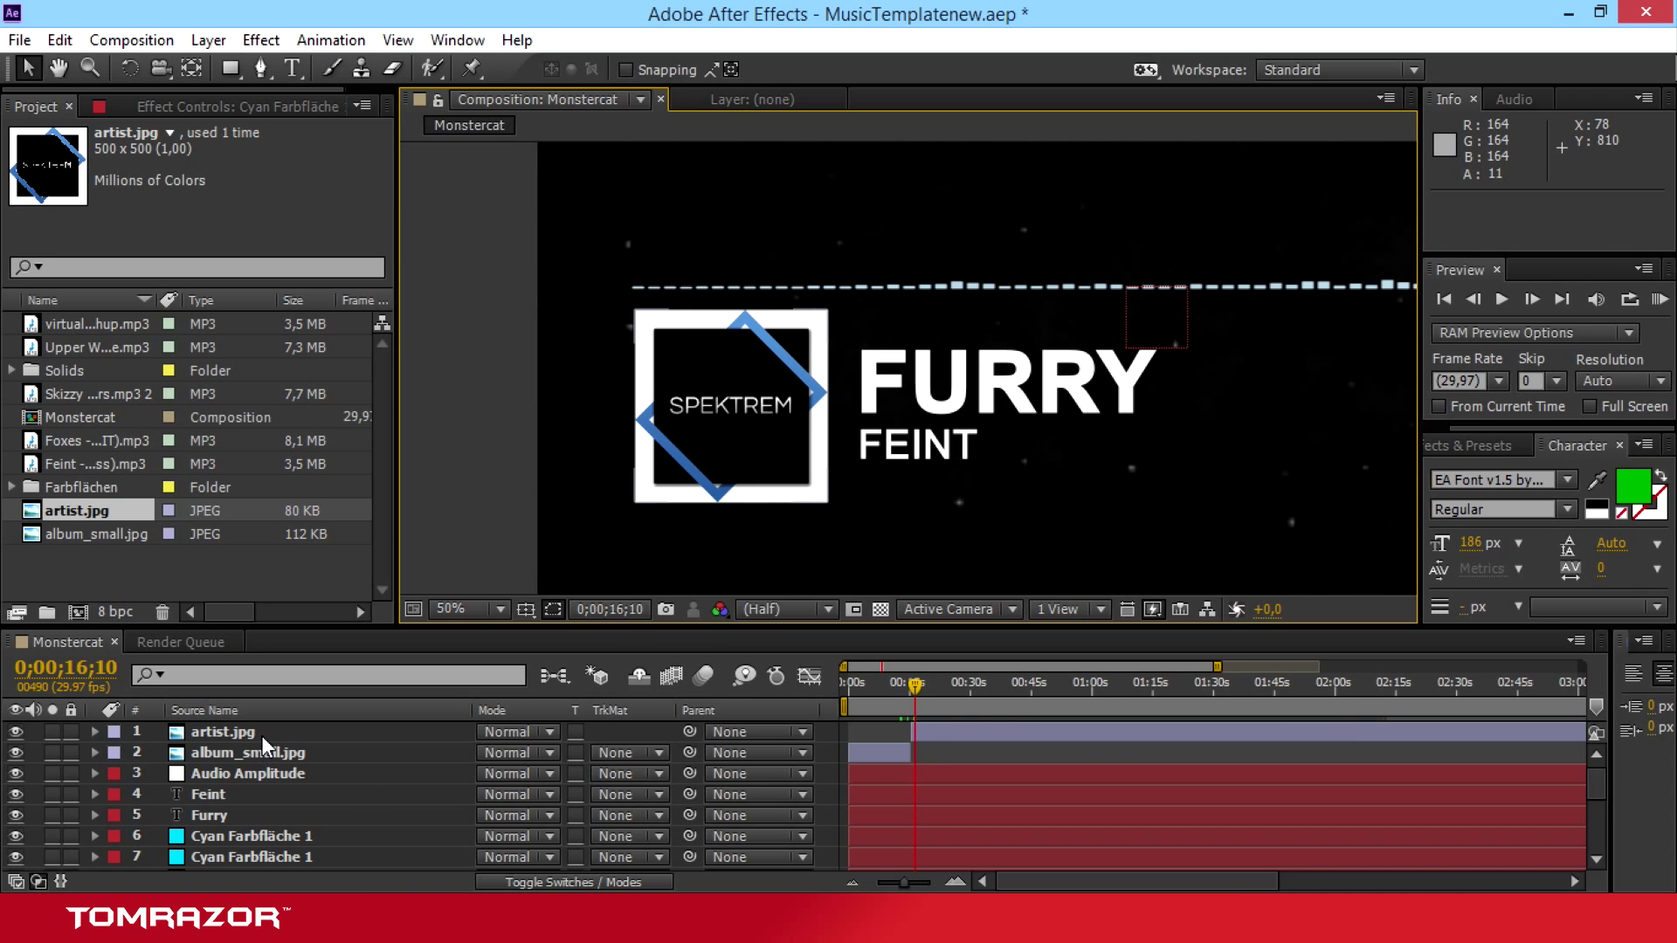
Step: Keyframe album_small.jpg width scale down to 0% and move that keyframe to 15;13
click(250, 753)
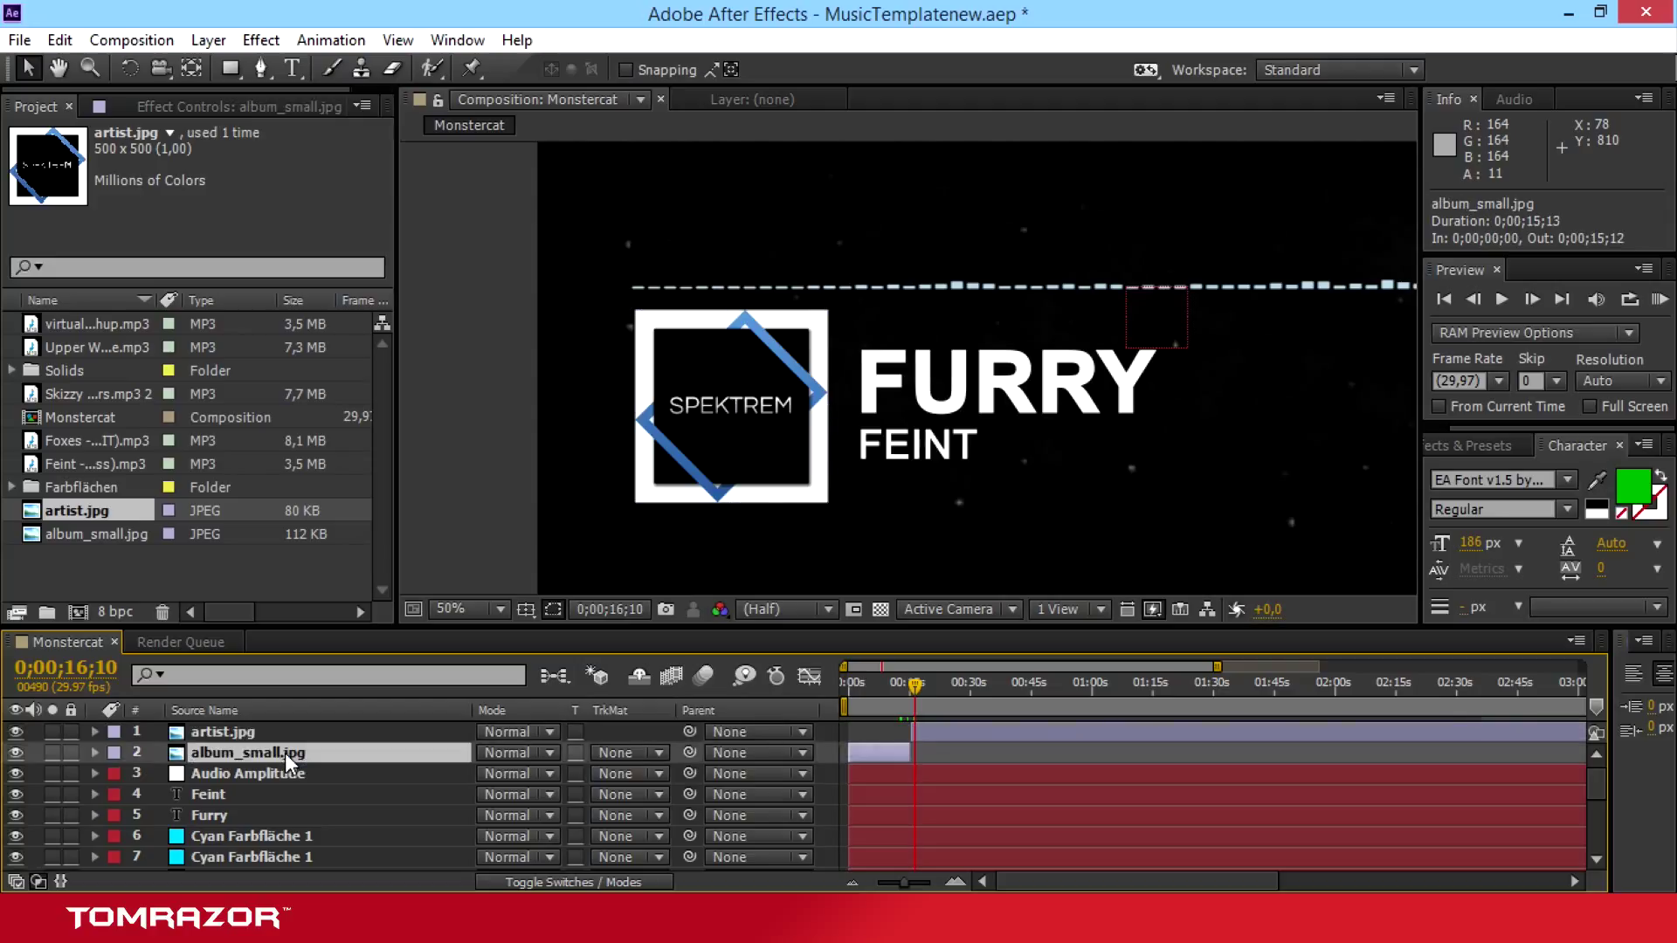
click(94, 753)
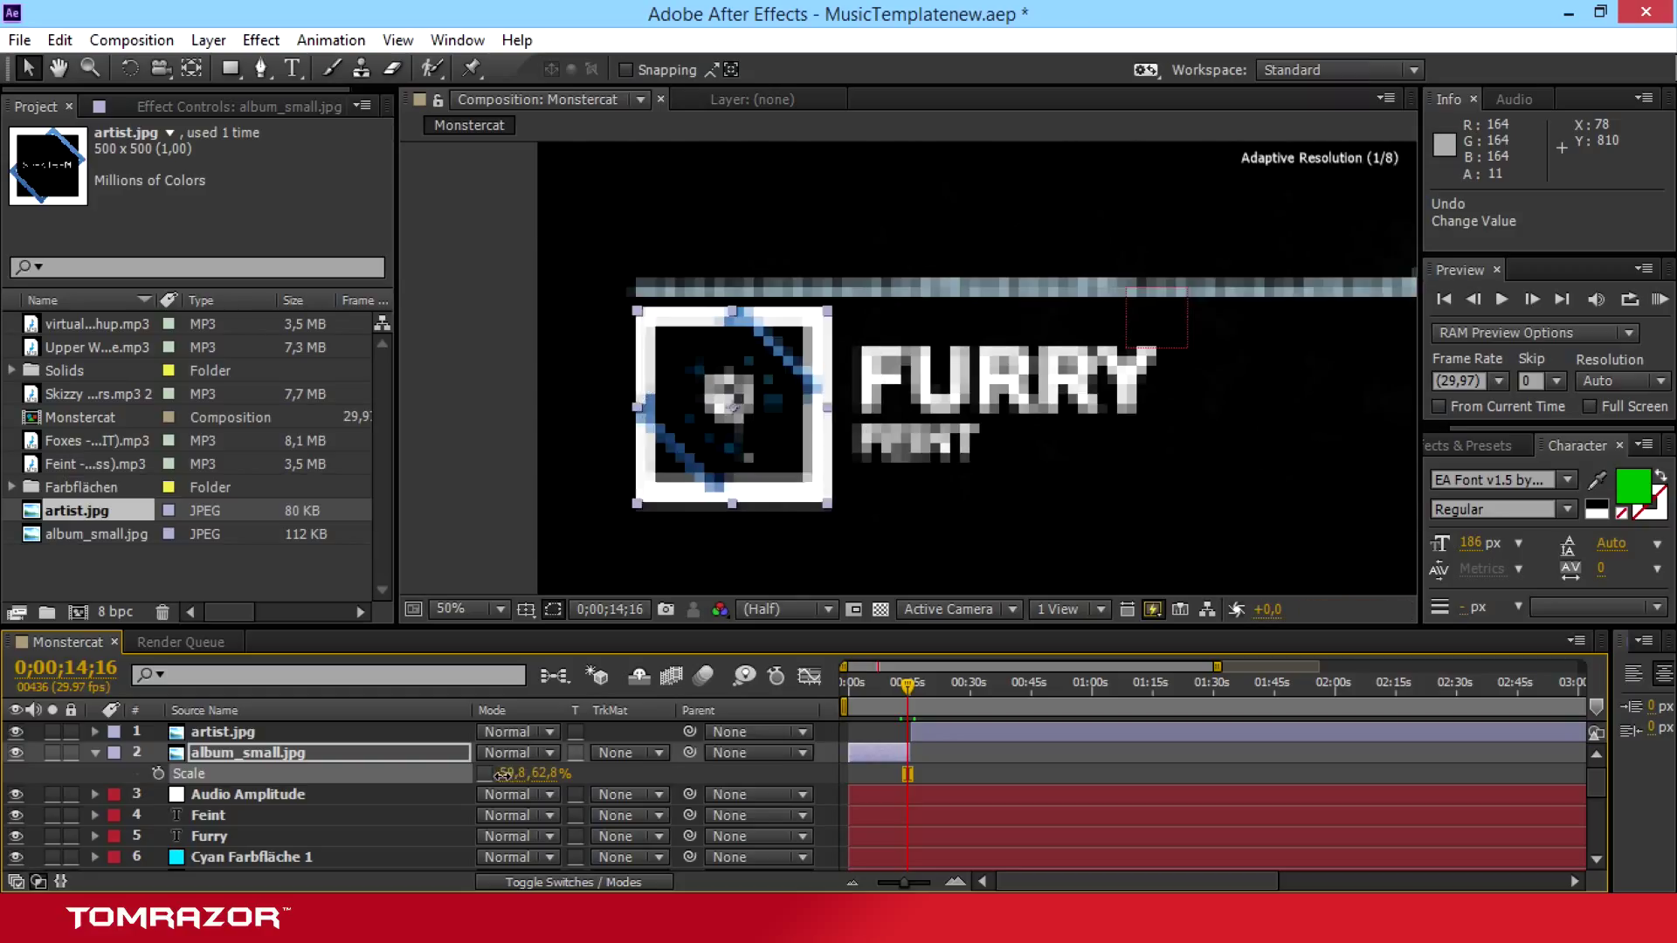
drag(524, 774, 493, 773)
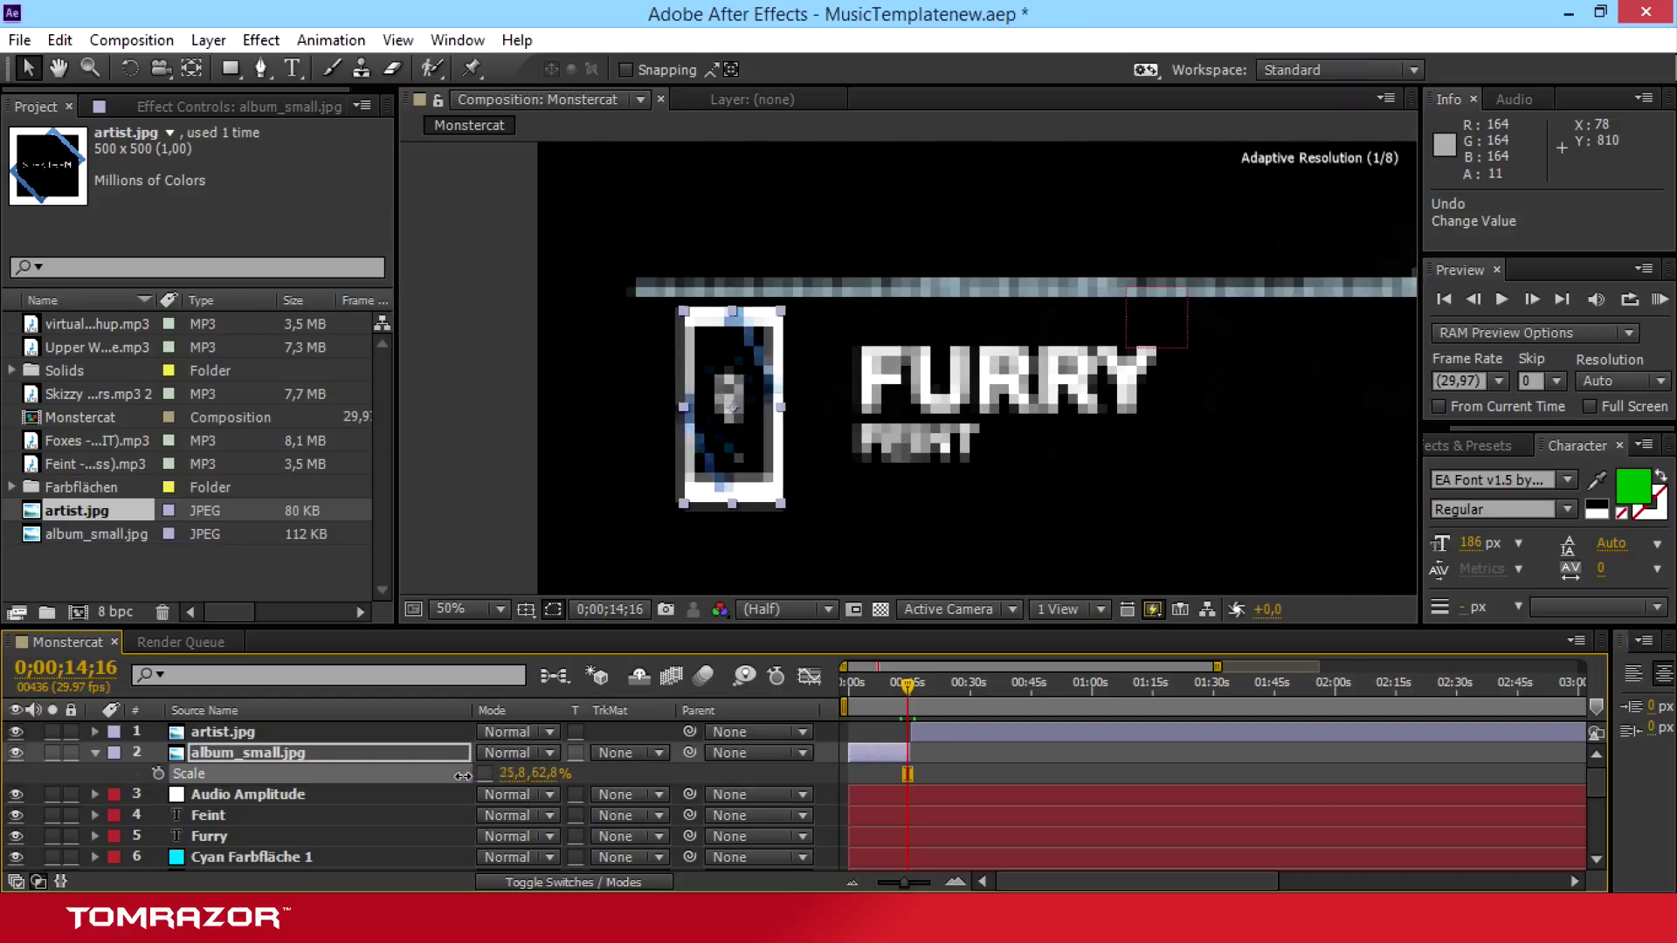
drag(514, 774, 438, 774)
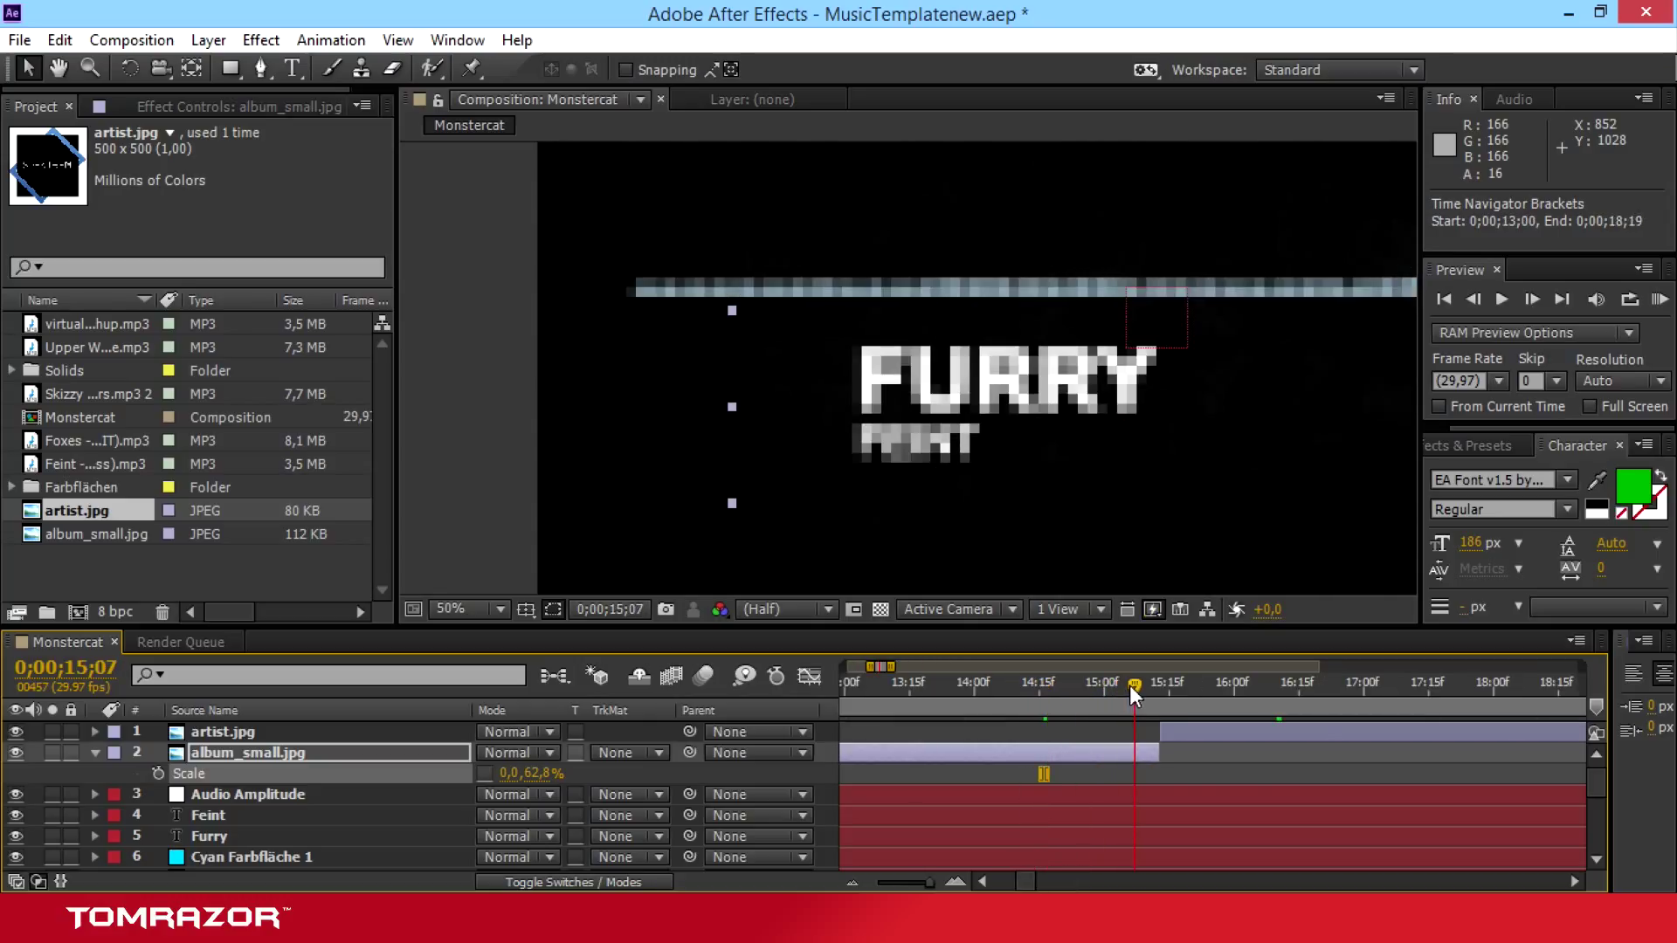
drag(1133, 689, 1090, 690)
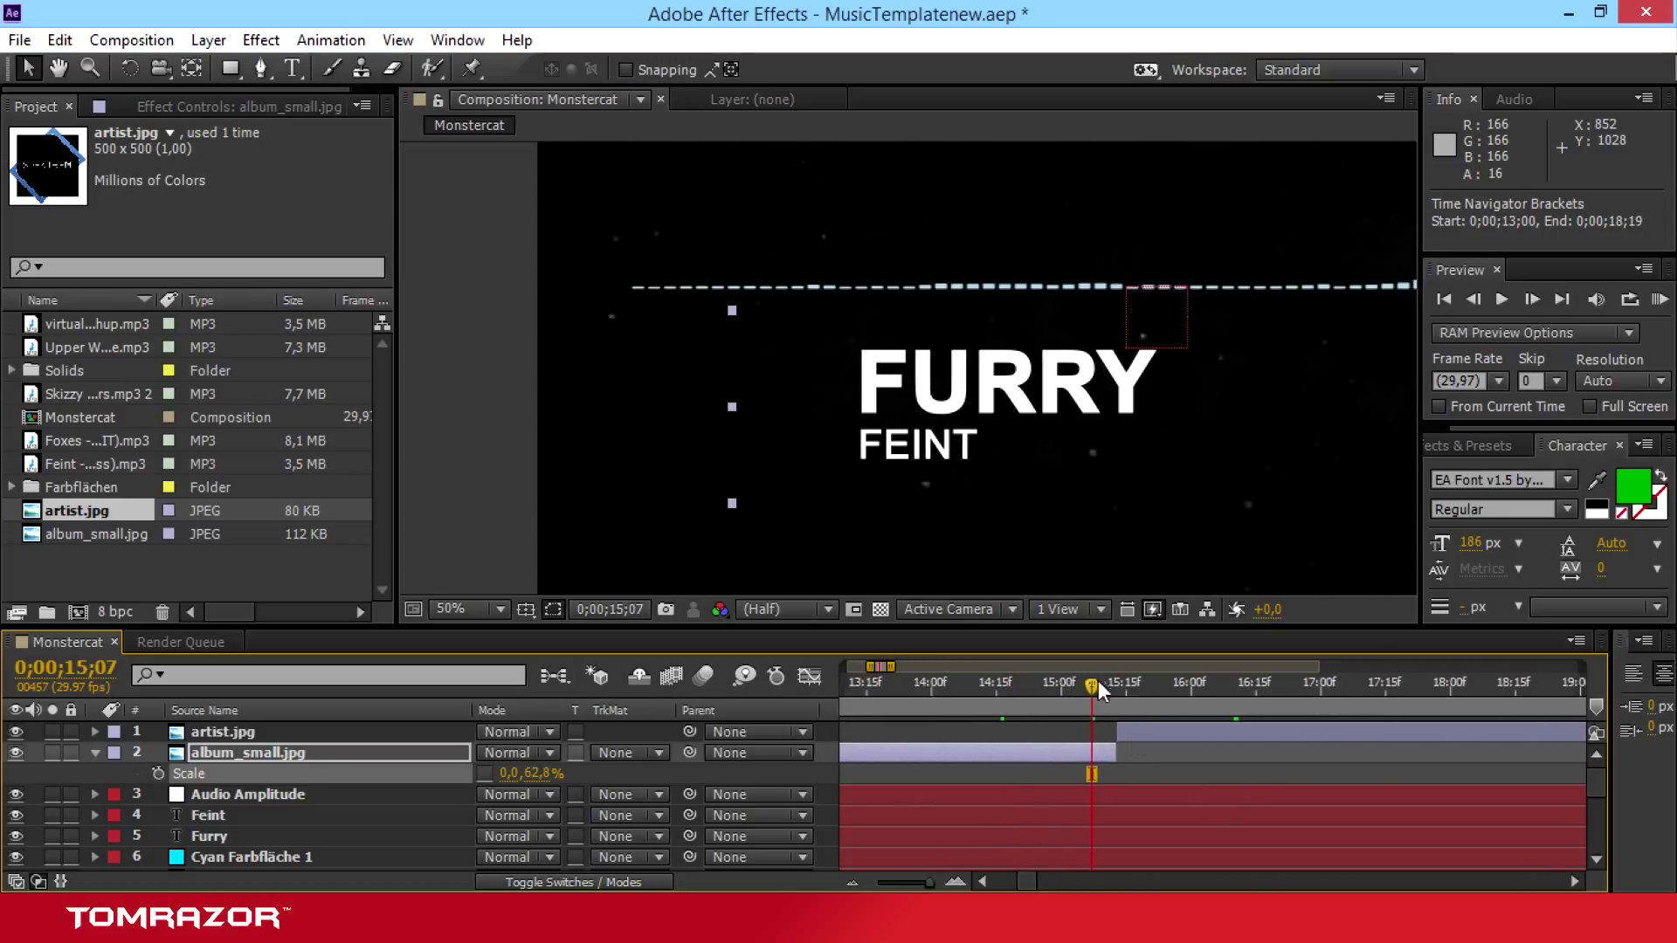
drag(1090, 688, 1118, 688)
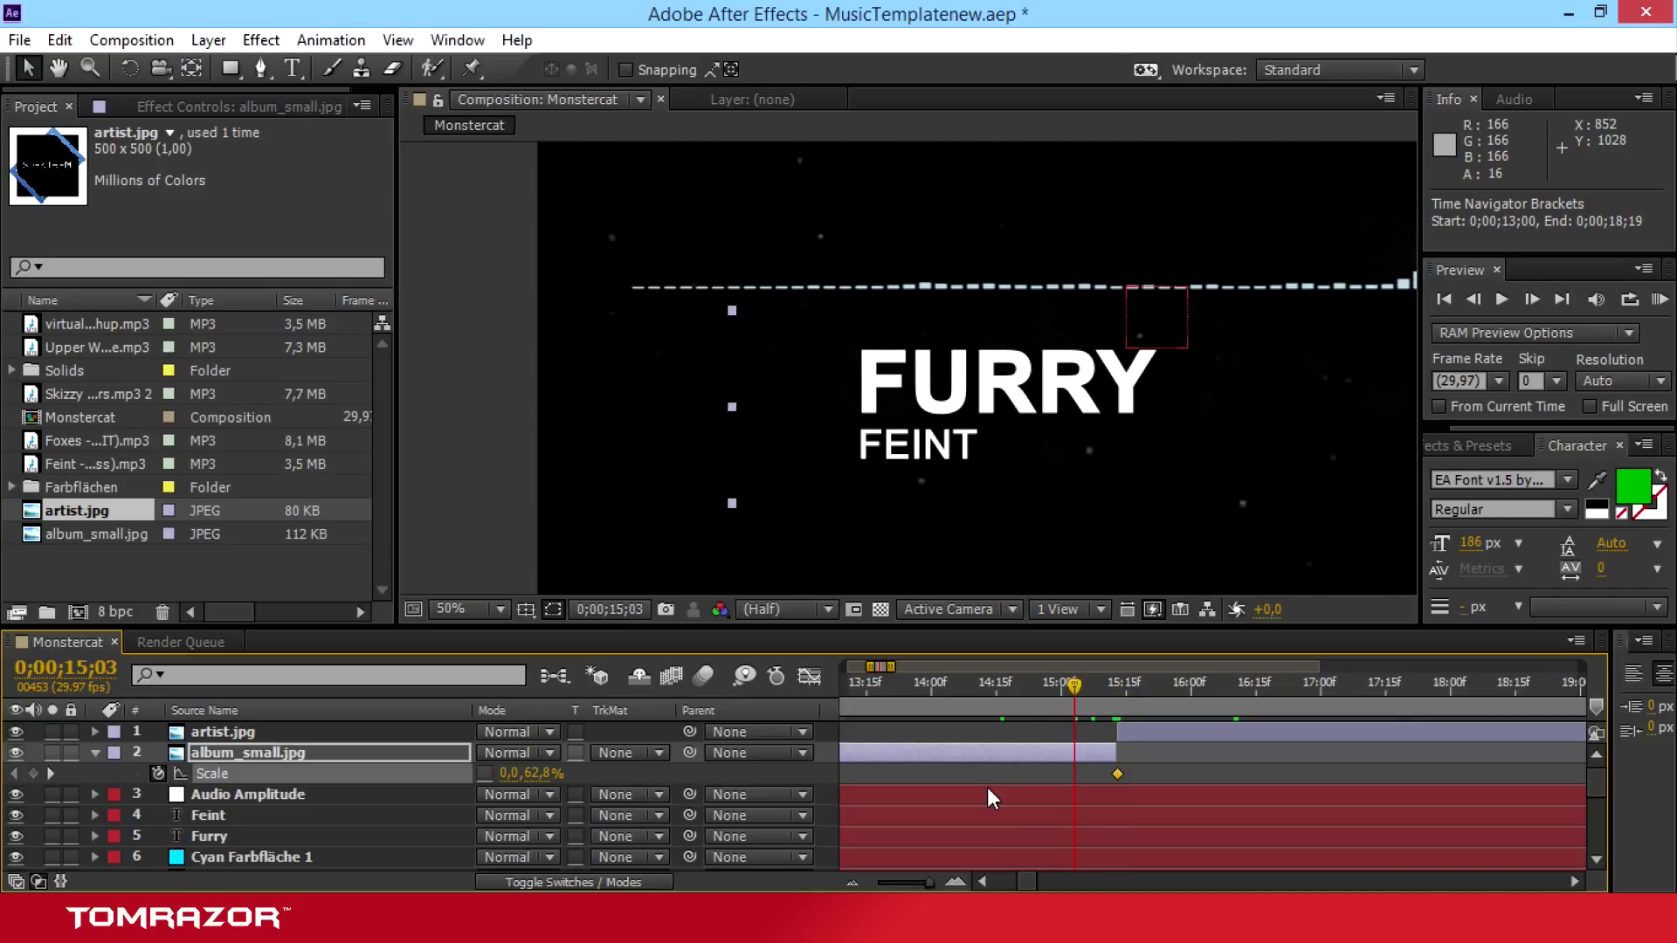
Step: Add a 62.8% width Scale keyframe on album_small.jpg at 14;23
click(1033, 681)
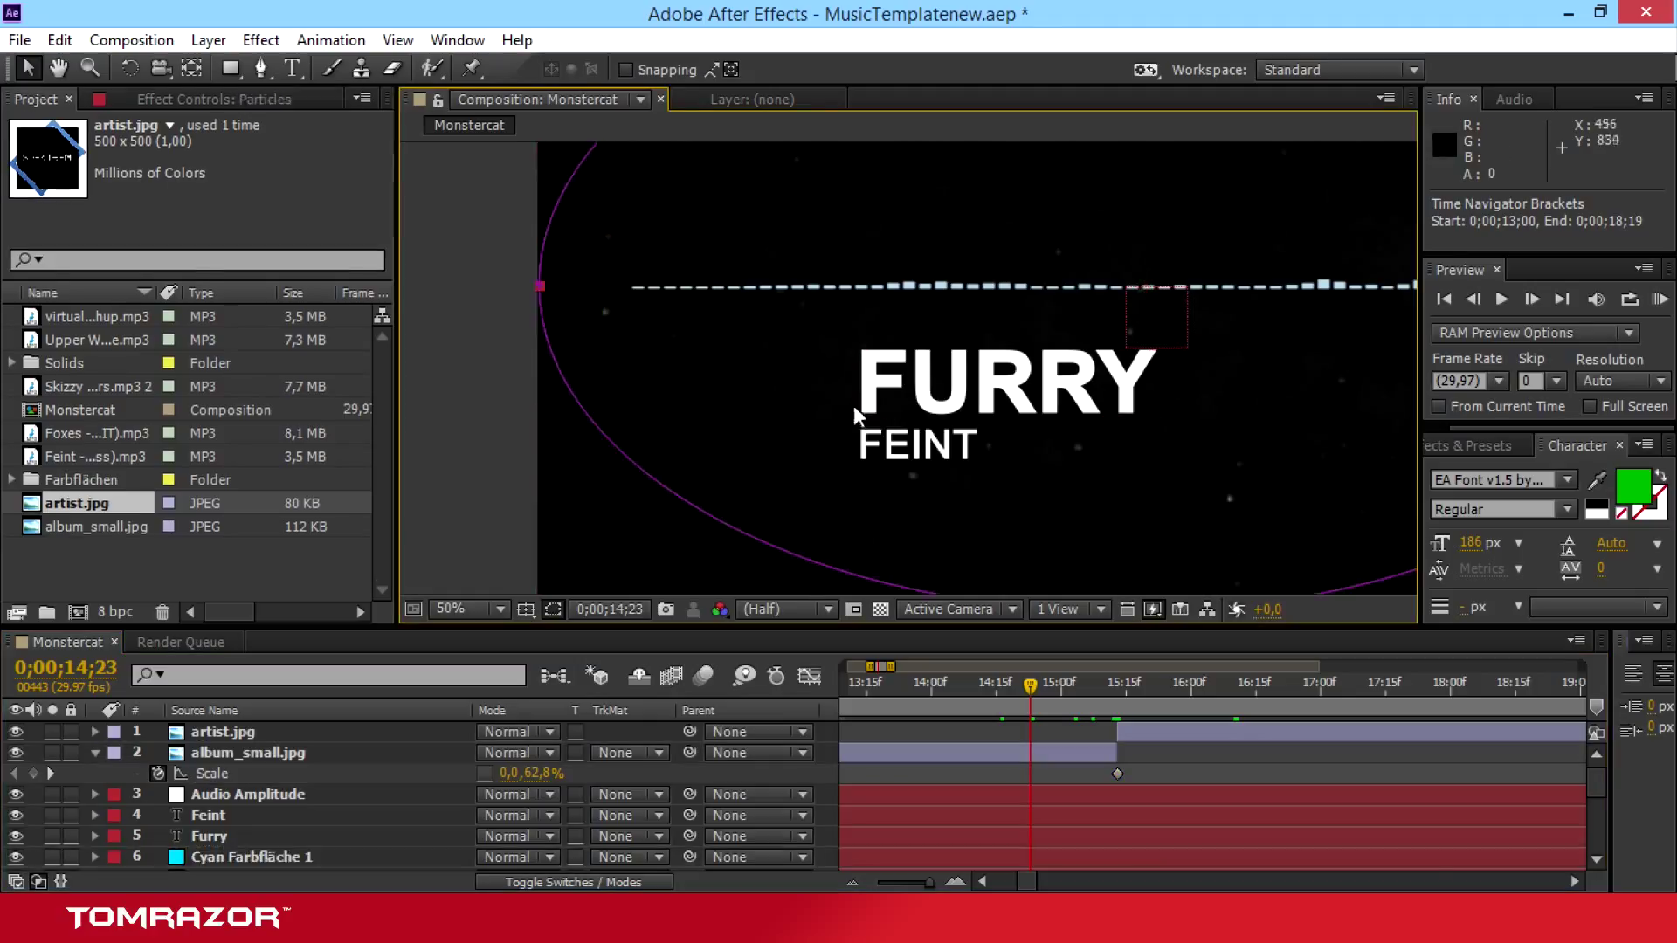
click(248, 751)
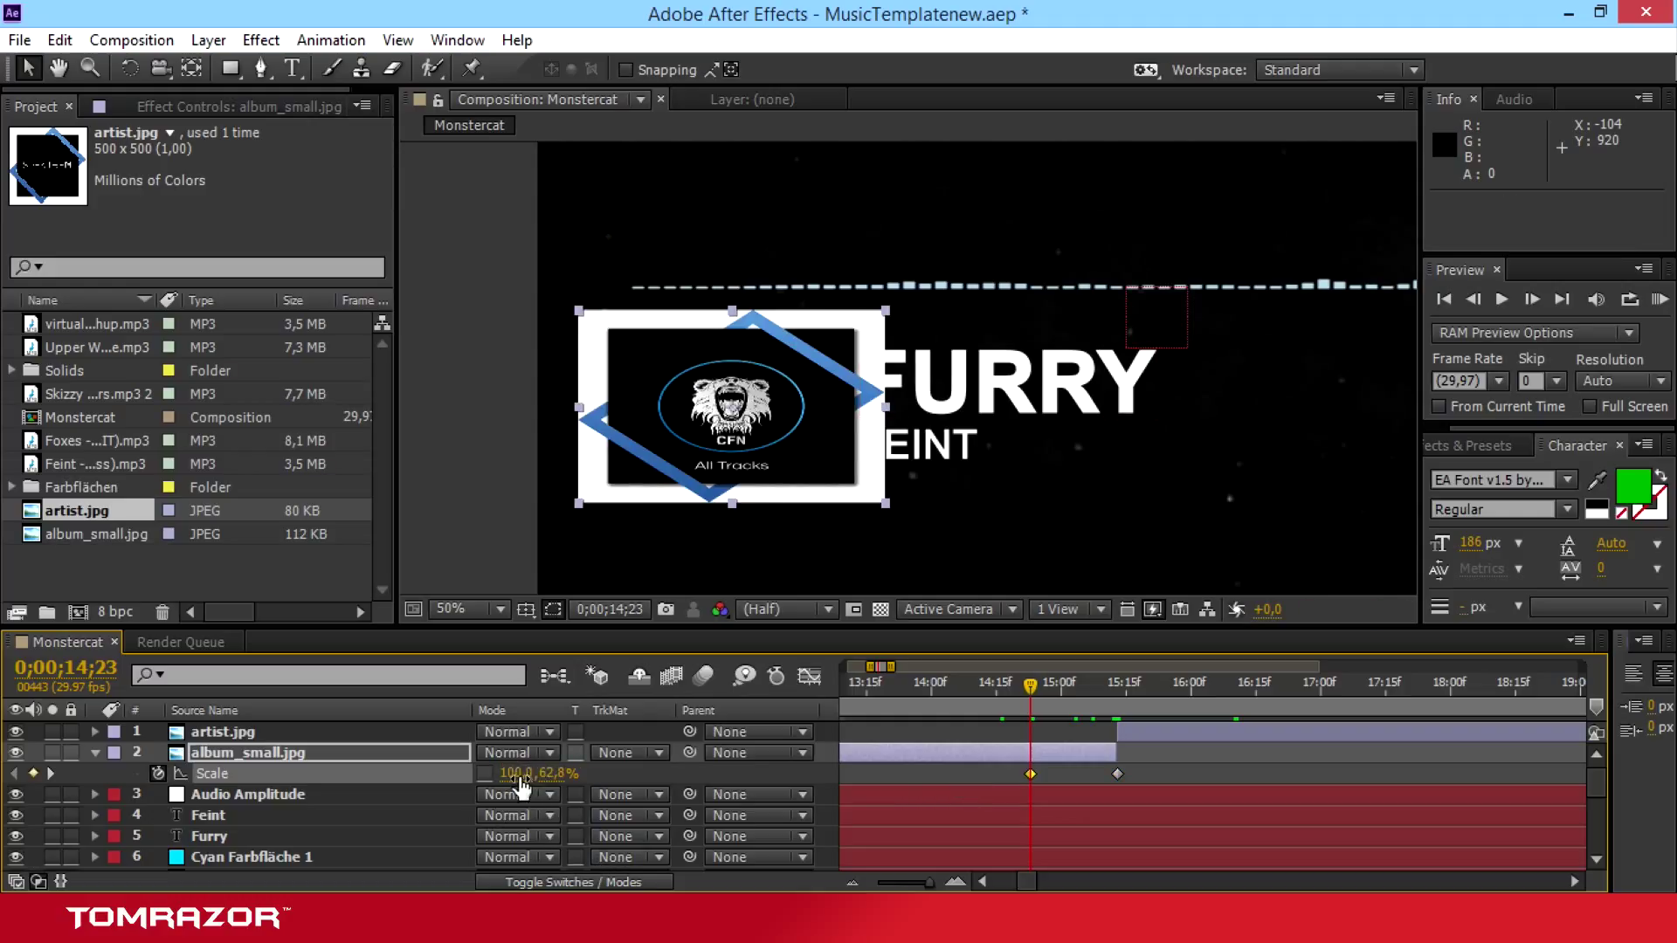
click(503, 774)
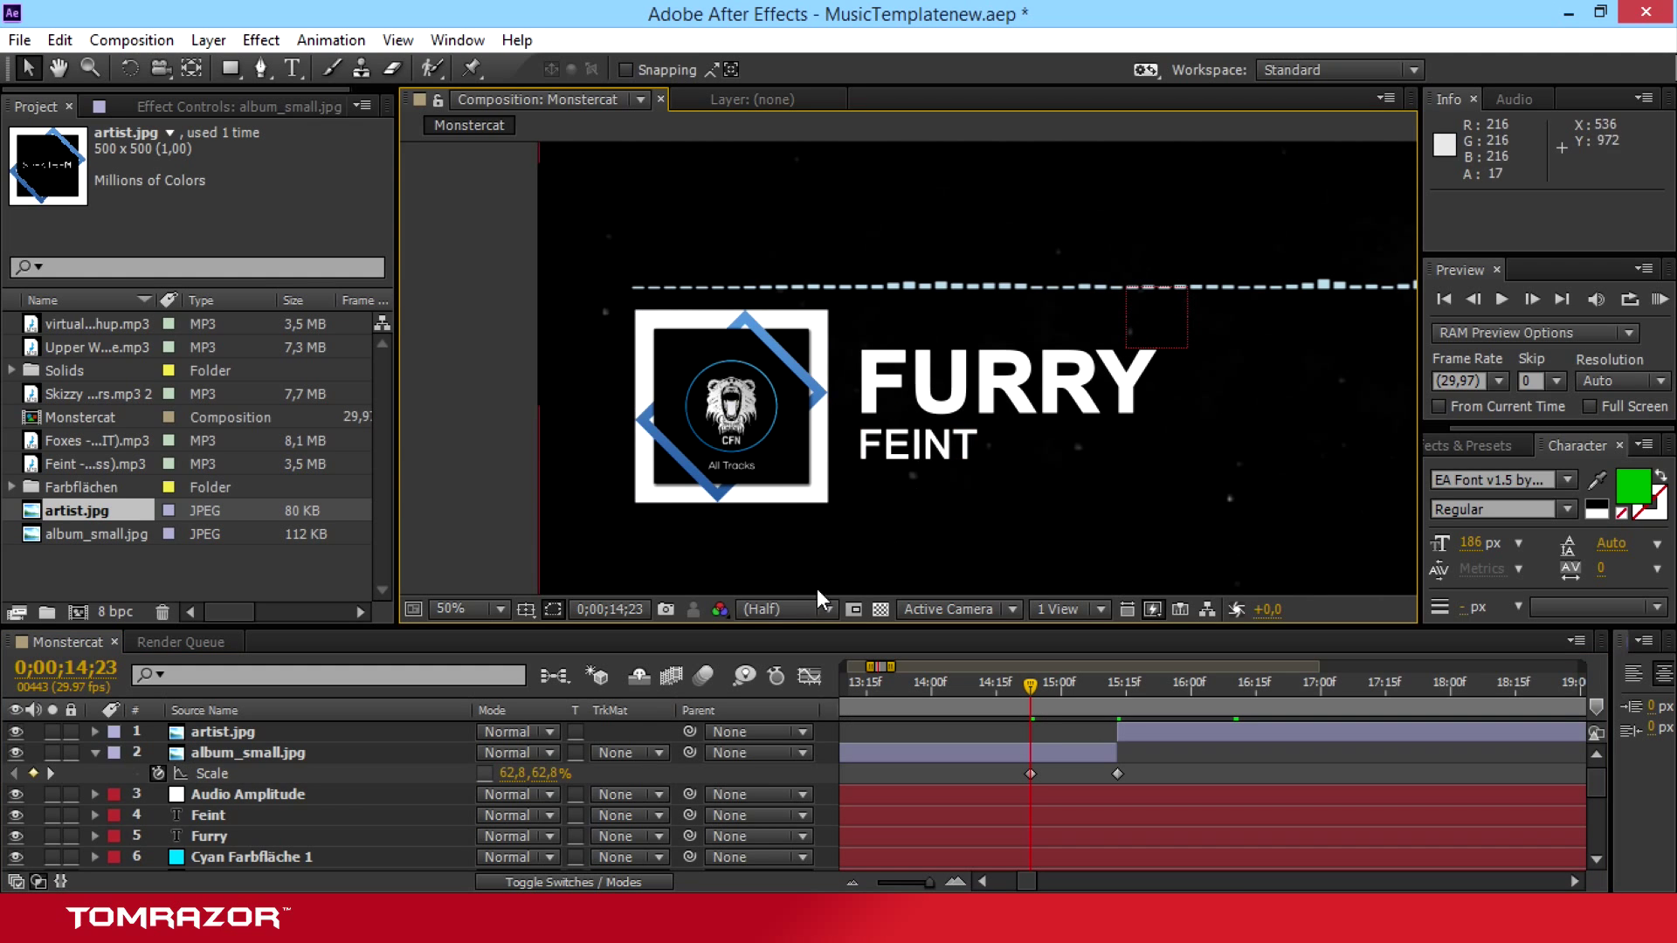
Step: Set the work area to about 13;16–17;04 and scrub through the album art squash
click(1041, 684)
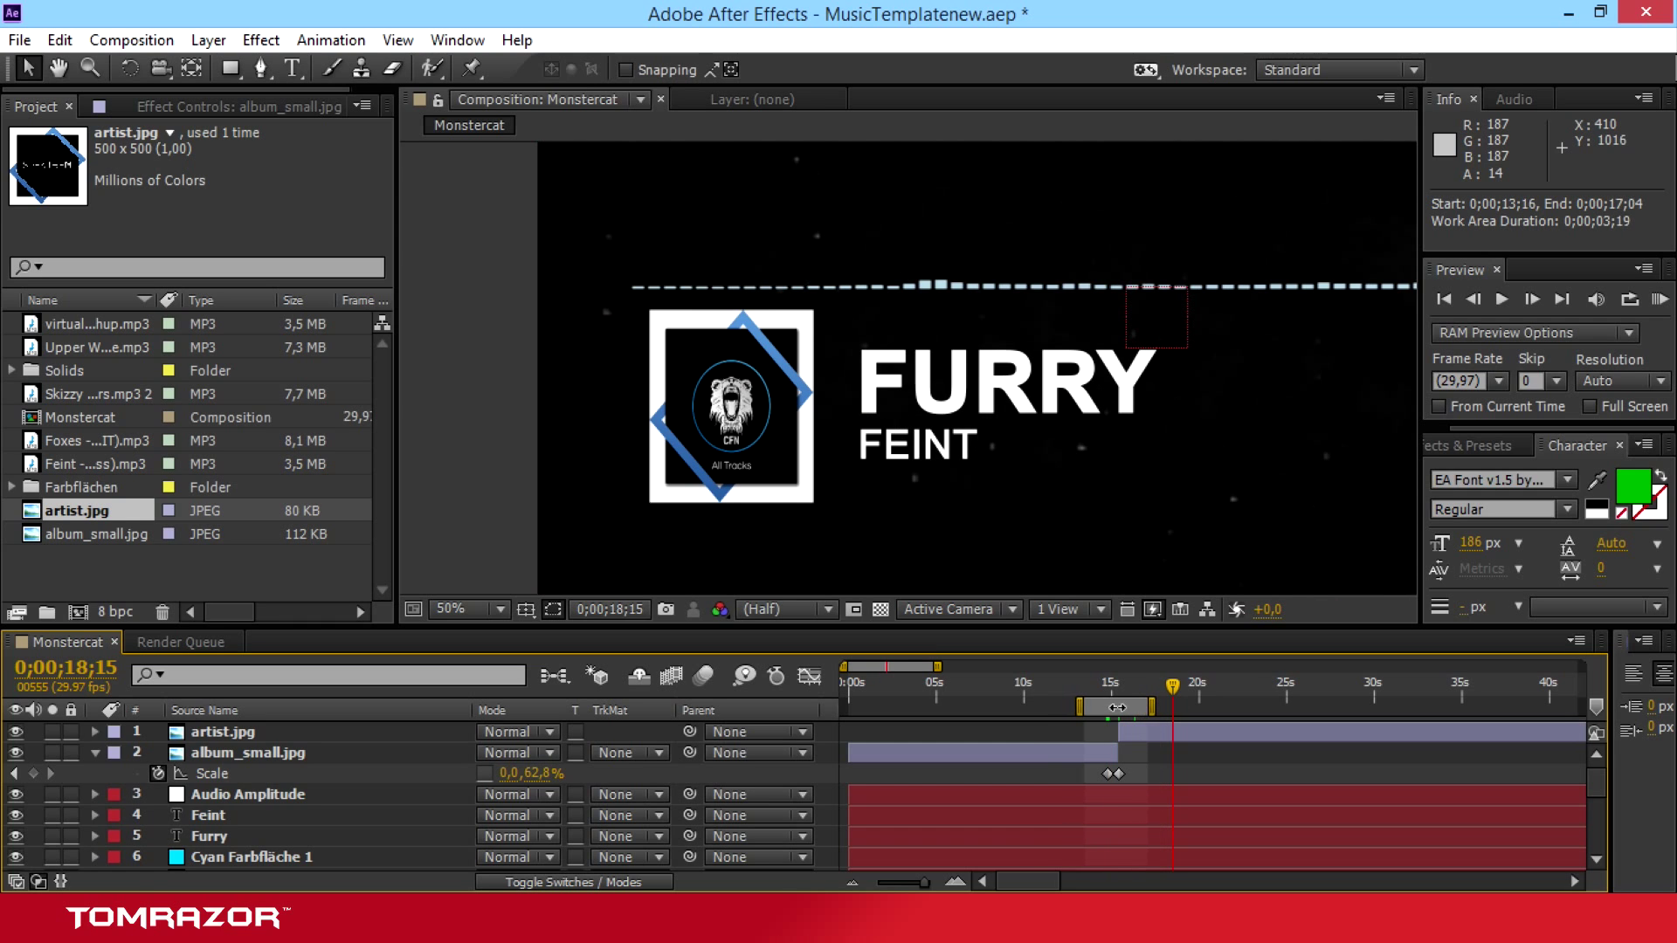
drag(1174, 683, 1085, 683)
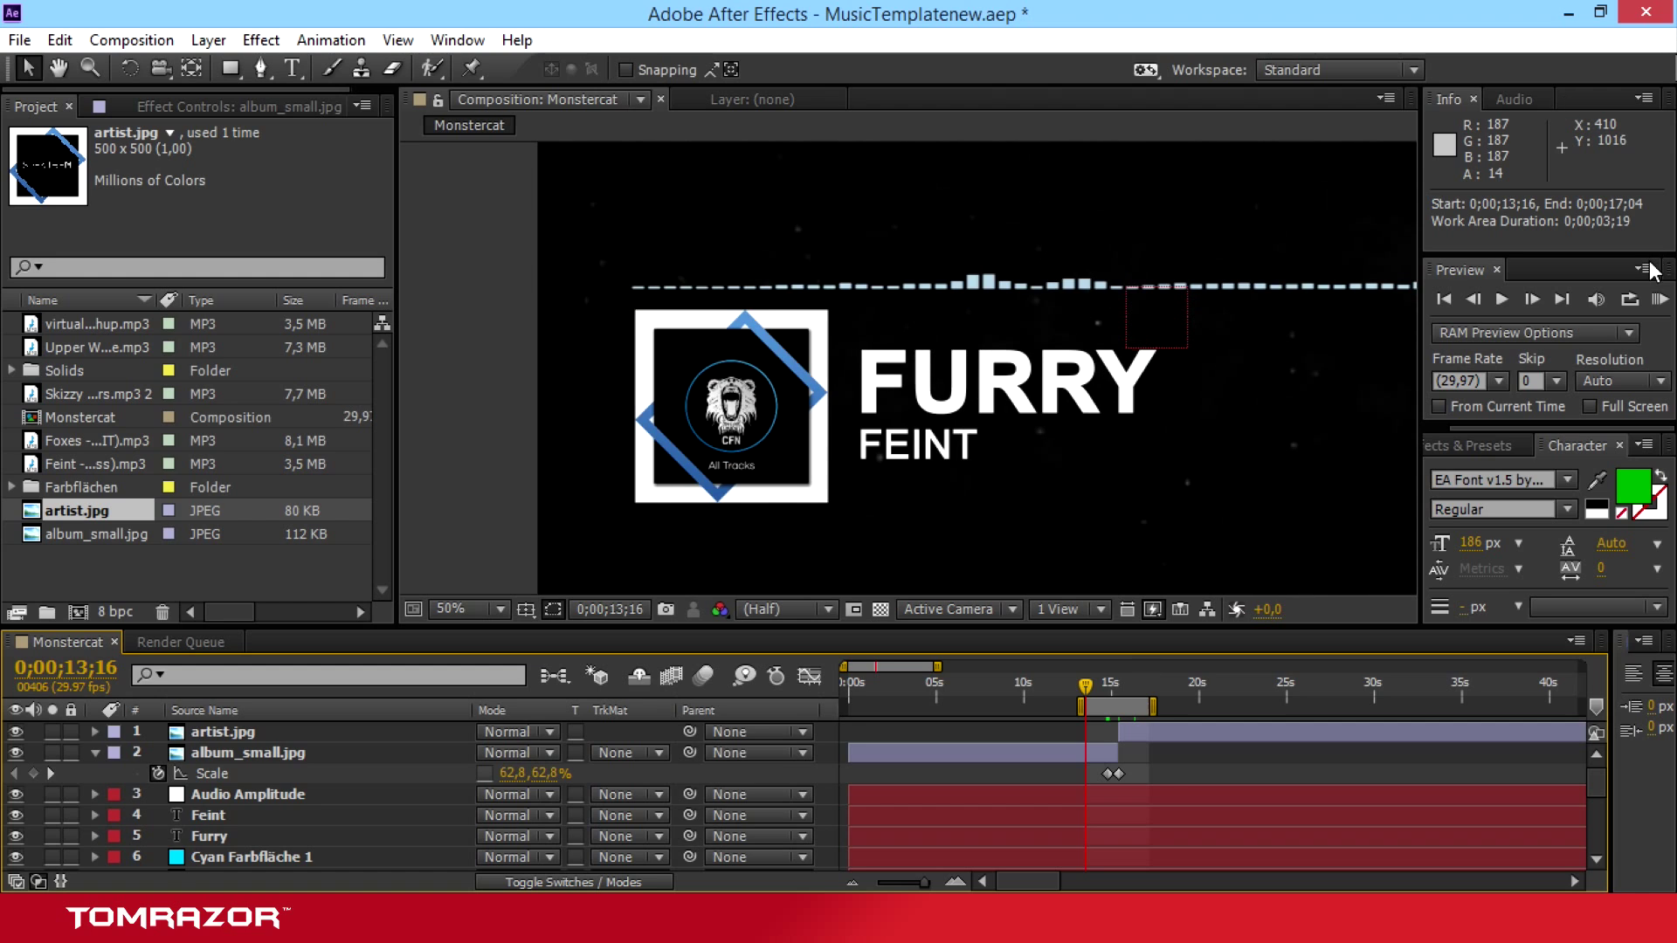
click(1655, 300)
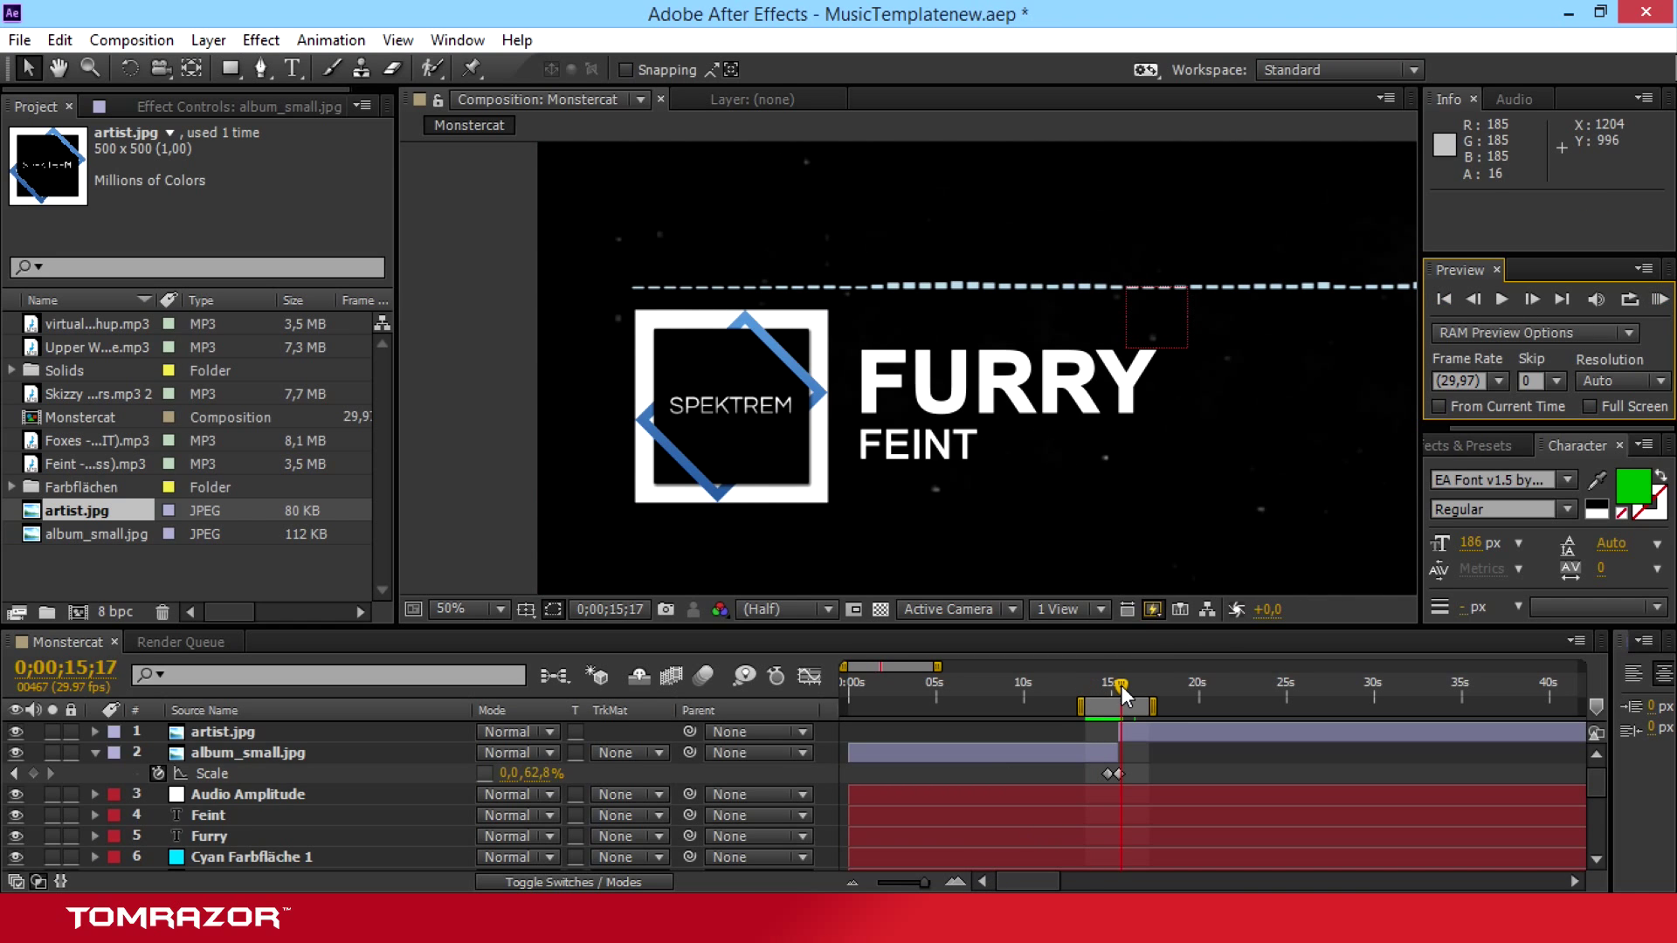
drag(1120, 684, 1110, 684)
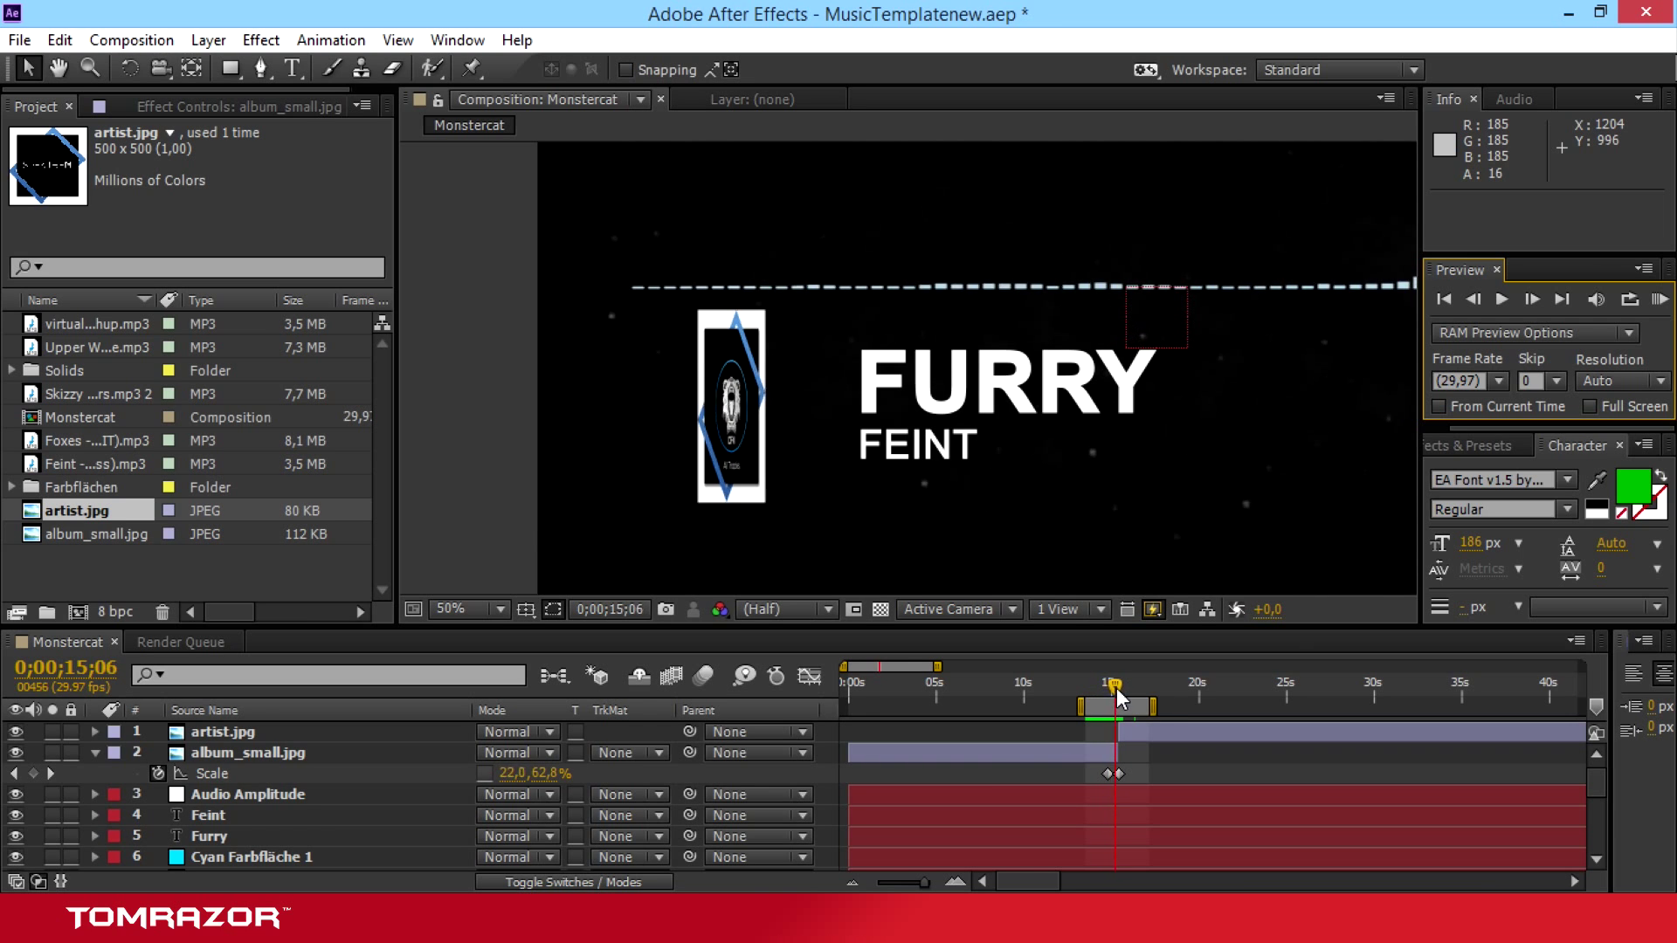
click(1118, 684)
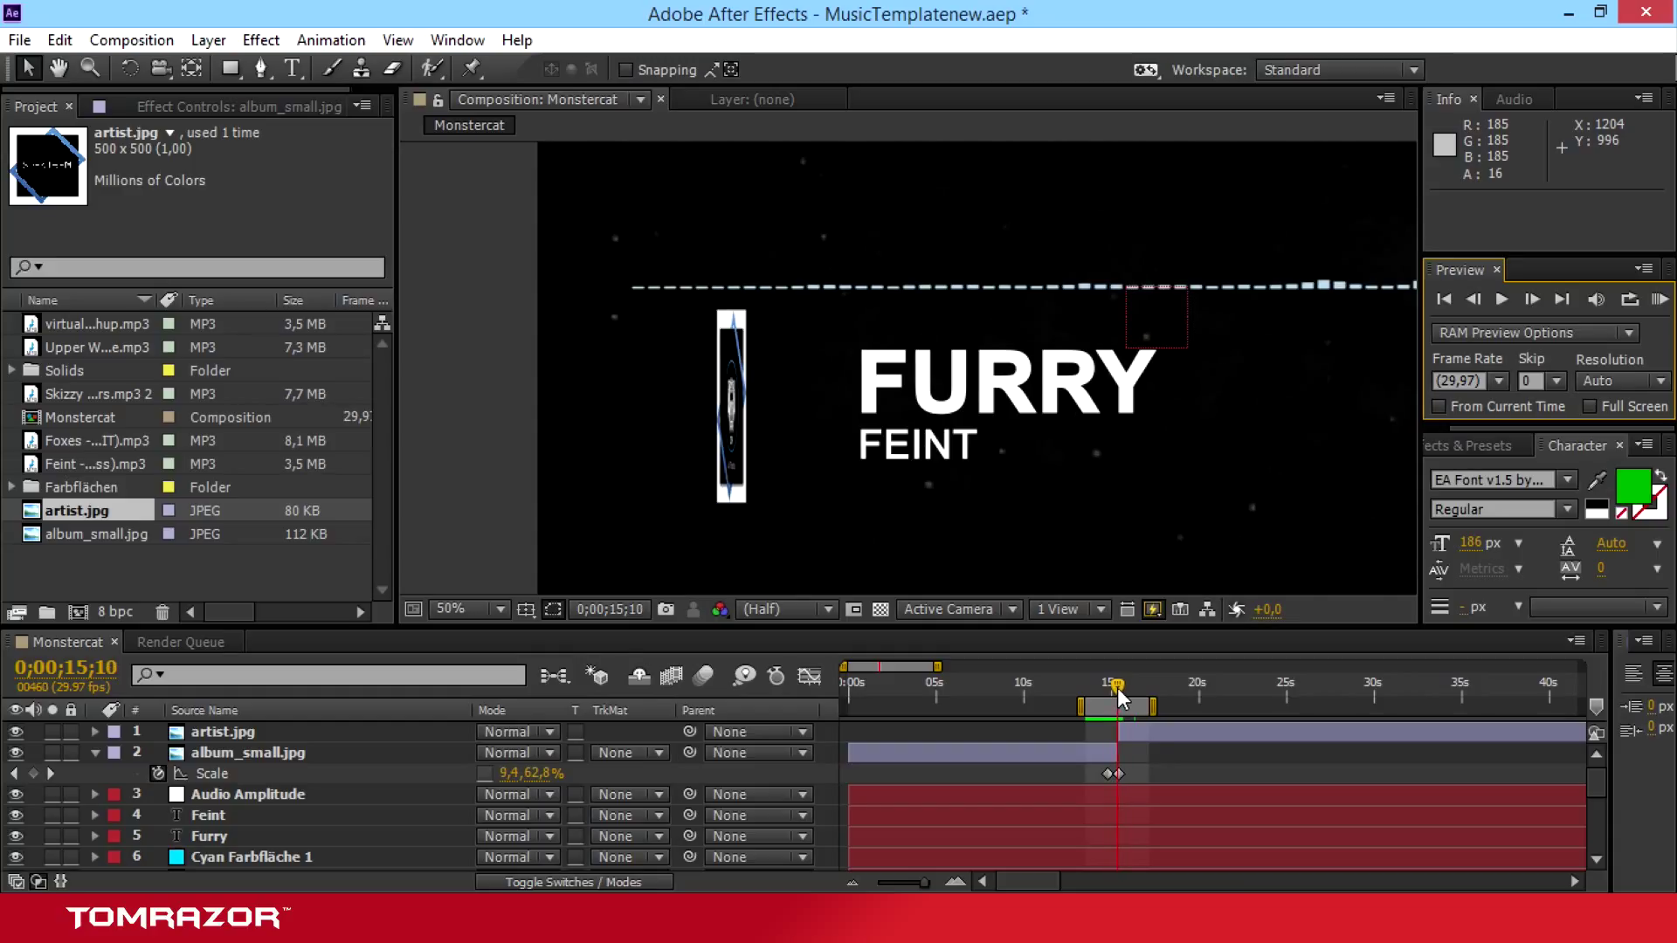
click(224, 732)
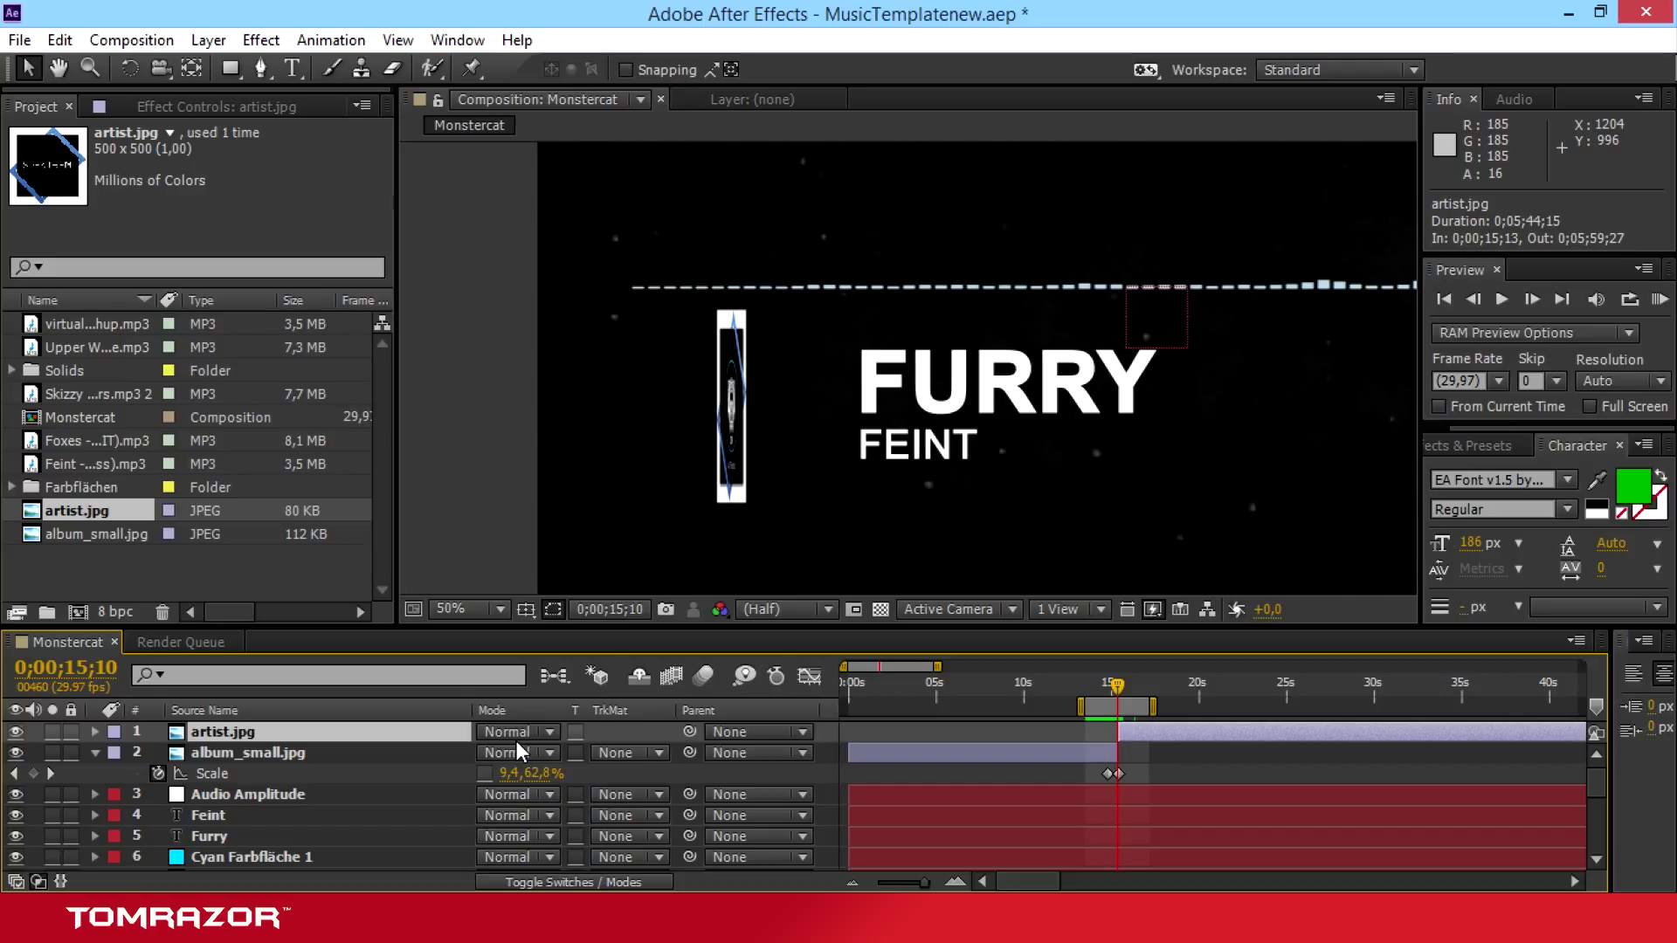
Step: Keyframe artist.jpg width from 0% at 15;13 to 62.8% around 16;03
click(96, 732)
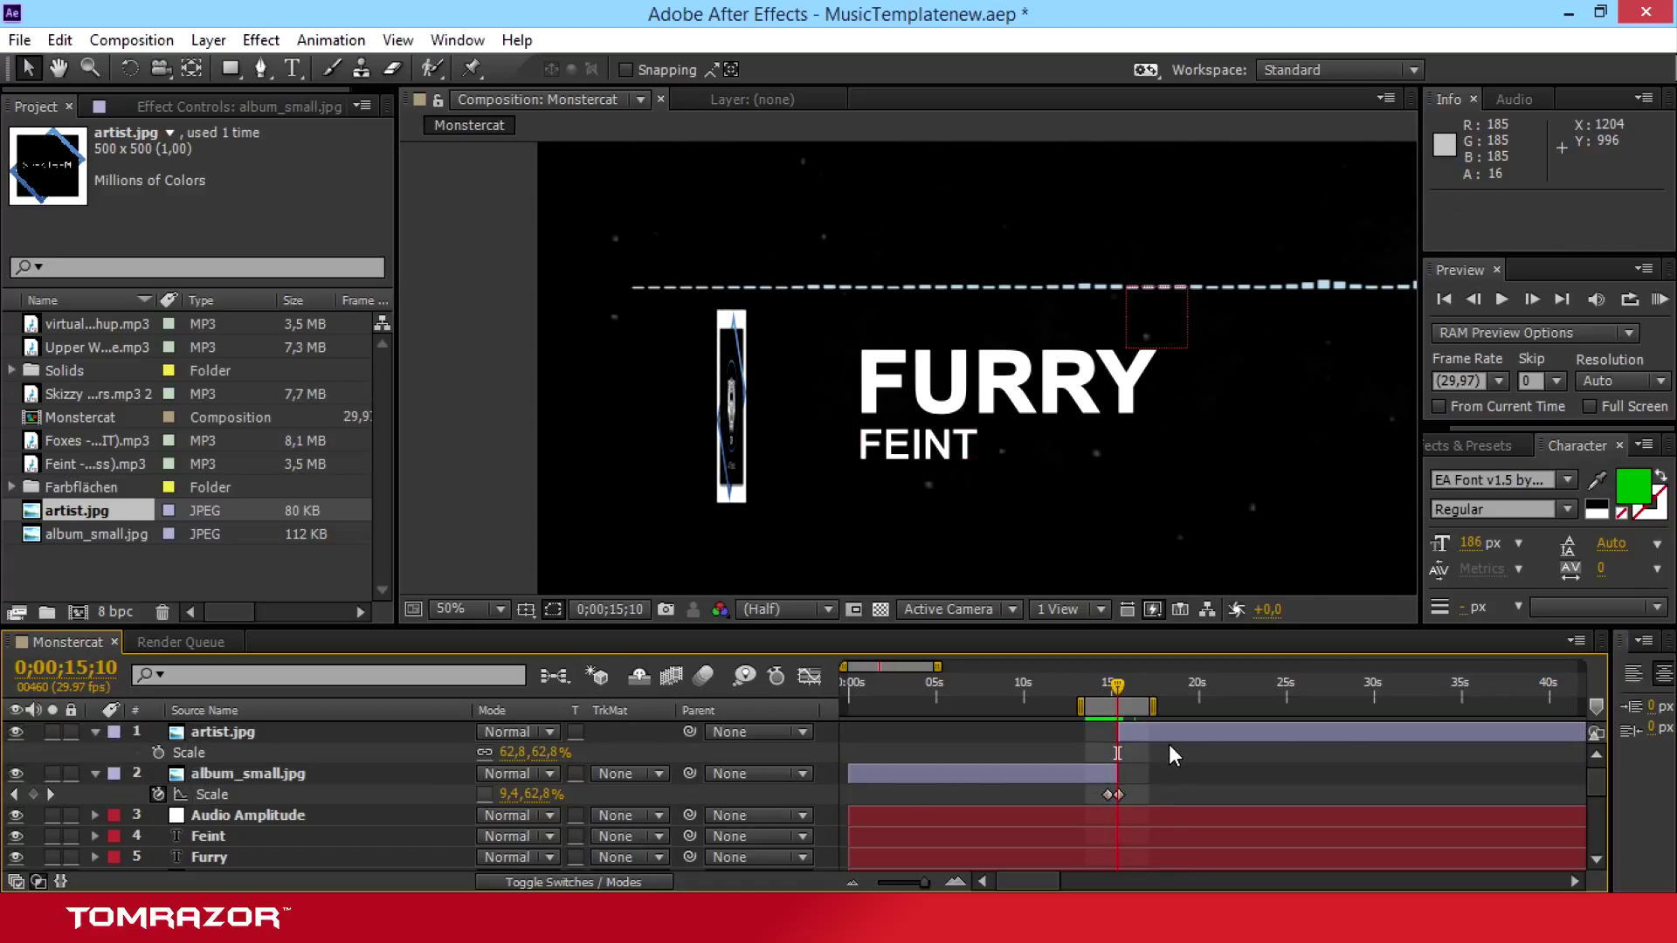
click(209, 732)
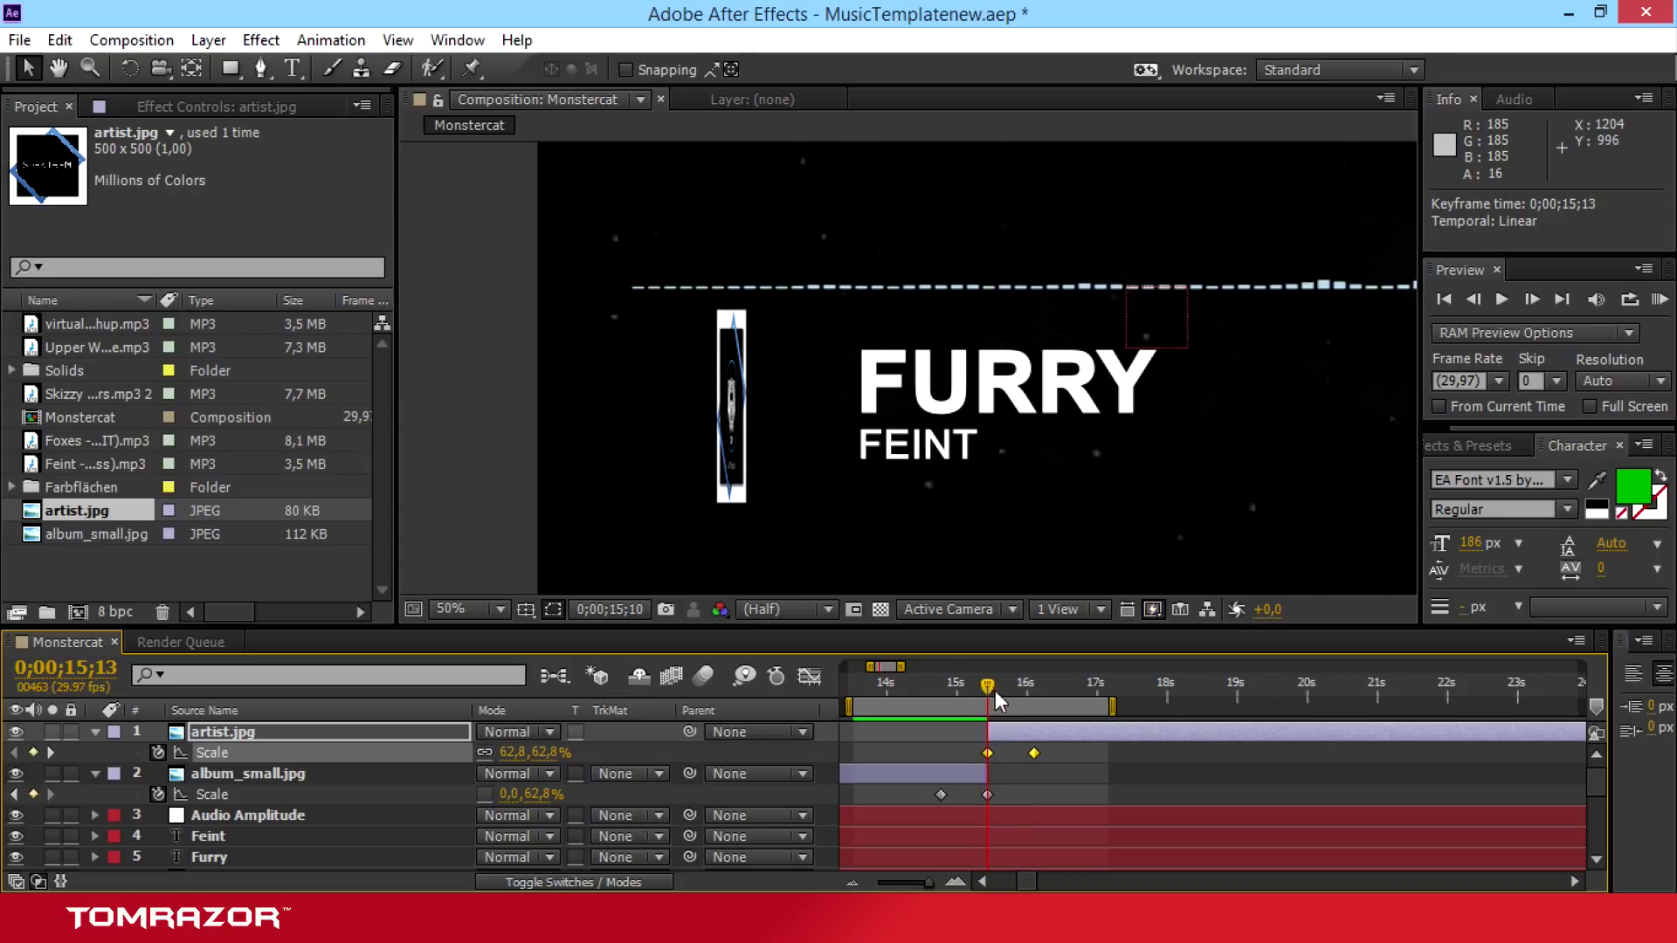
click(1010, 685)
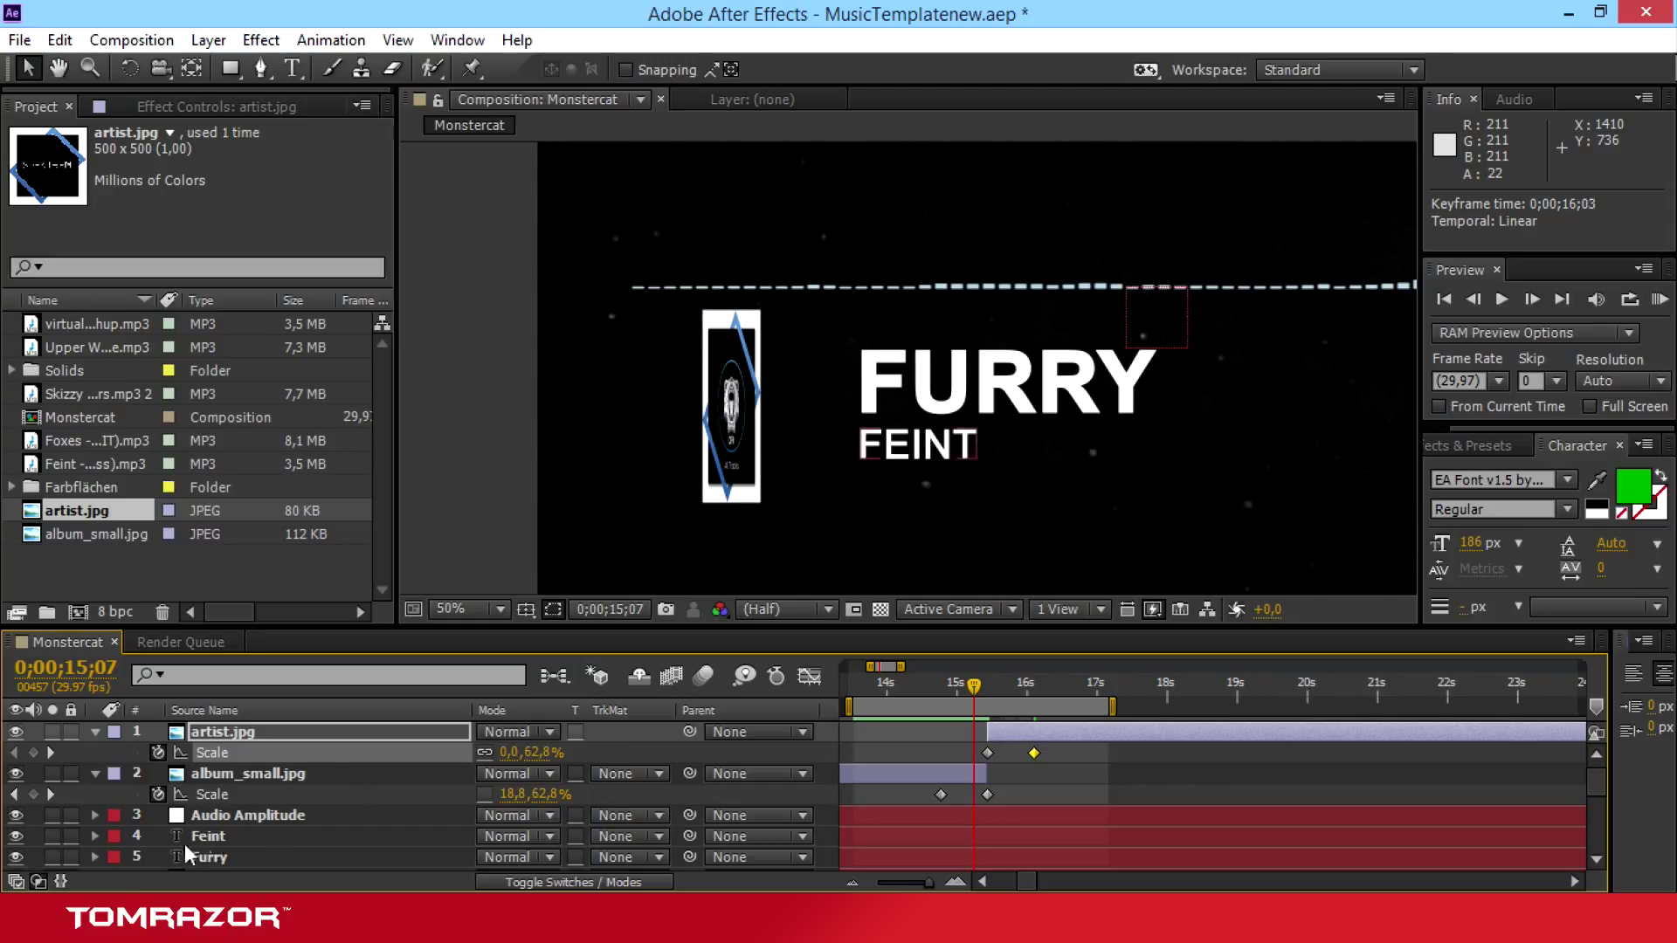
scroll(down, 3)
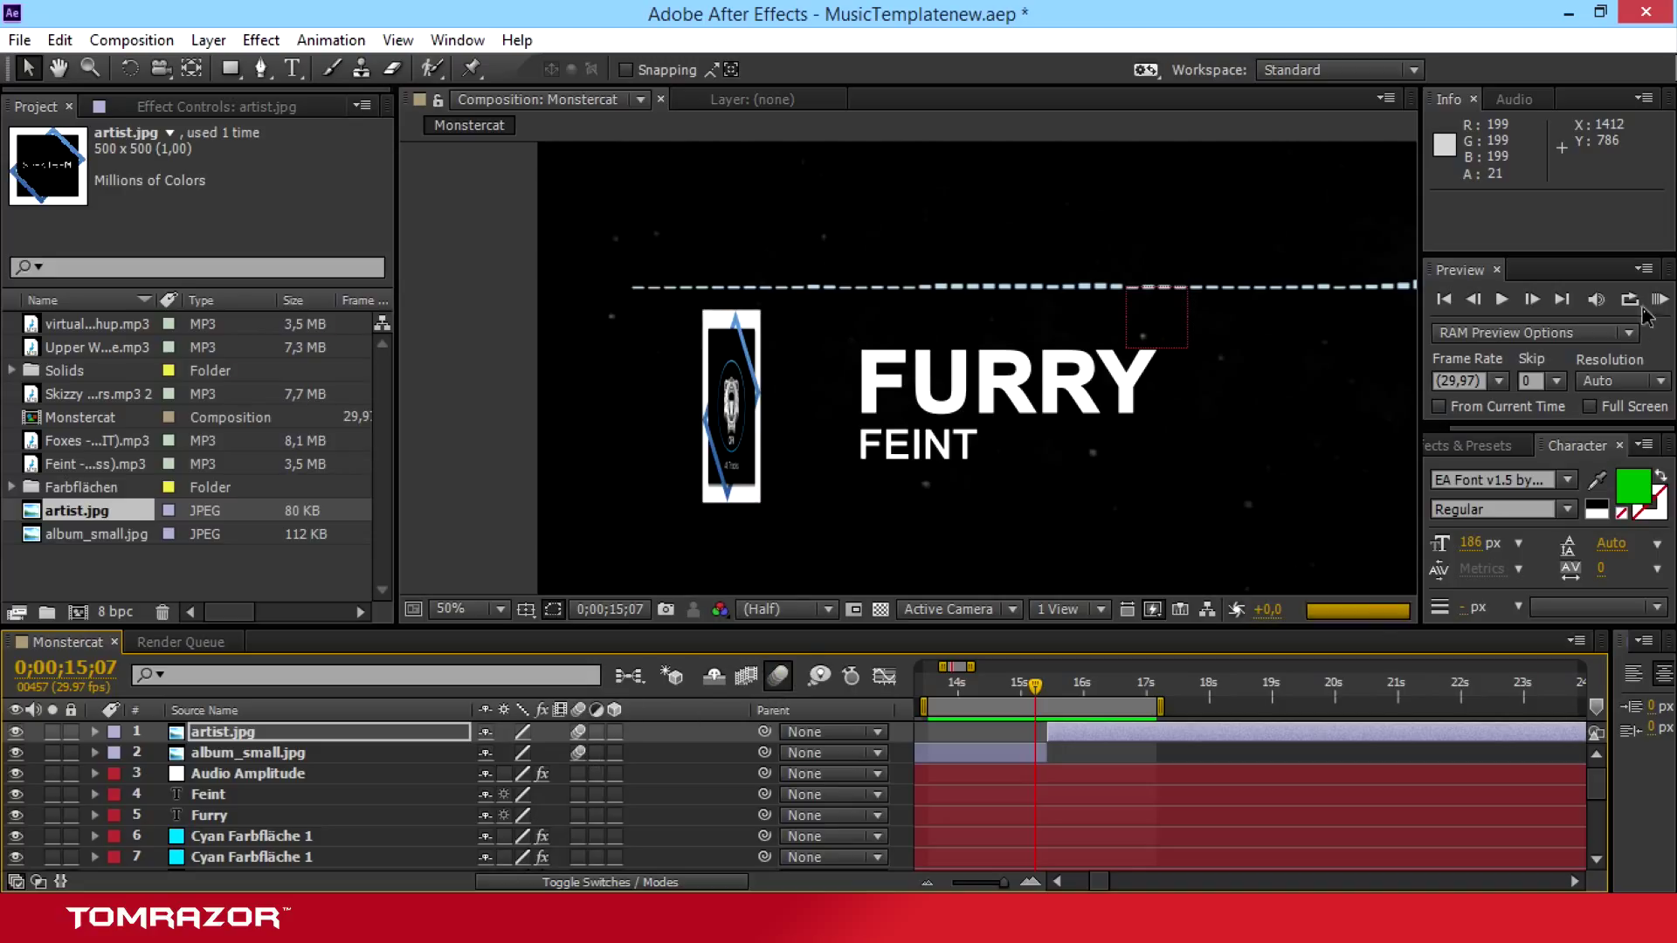
Step: RAM Preview the album-to-logo flip around 15 s at Quarter resolution, then stop
click(1659, 301)
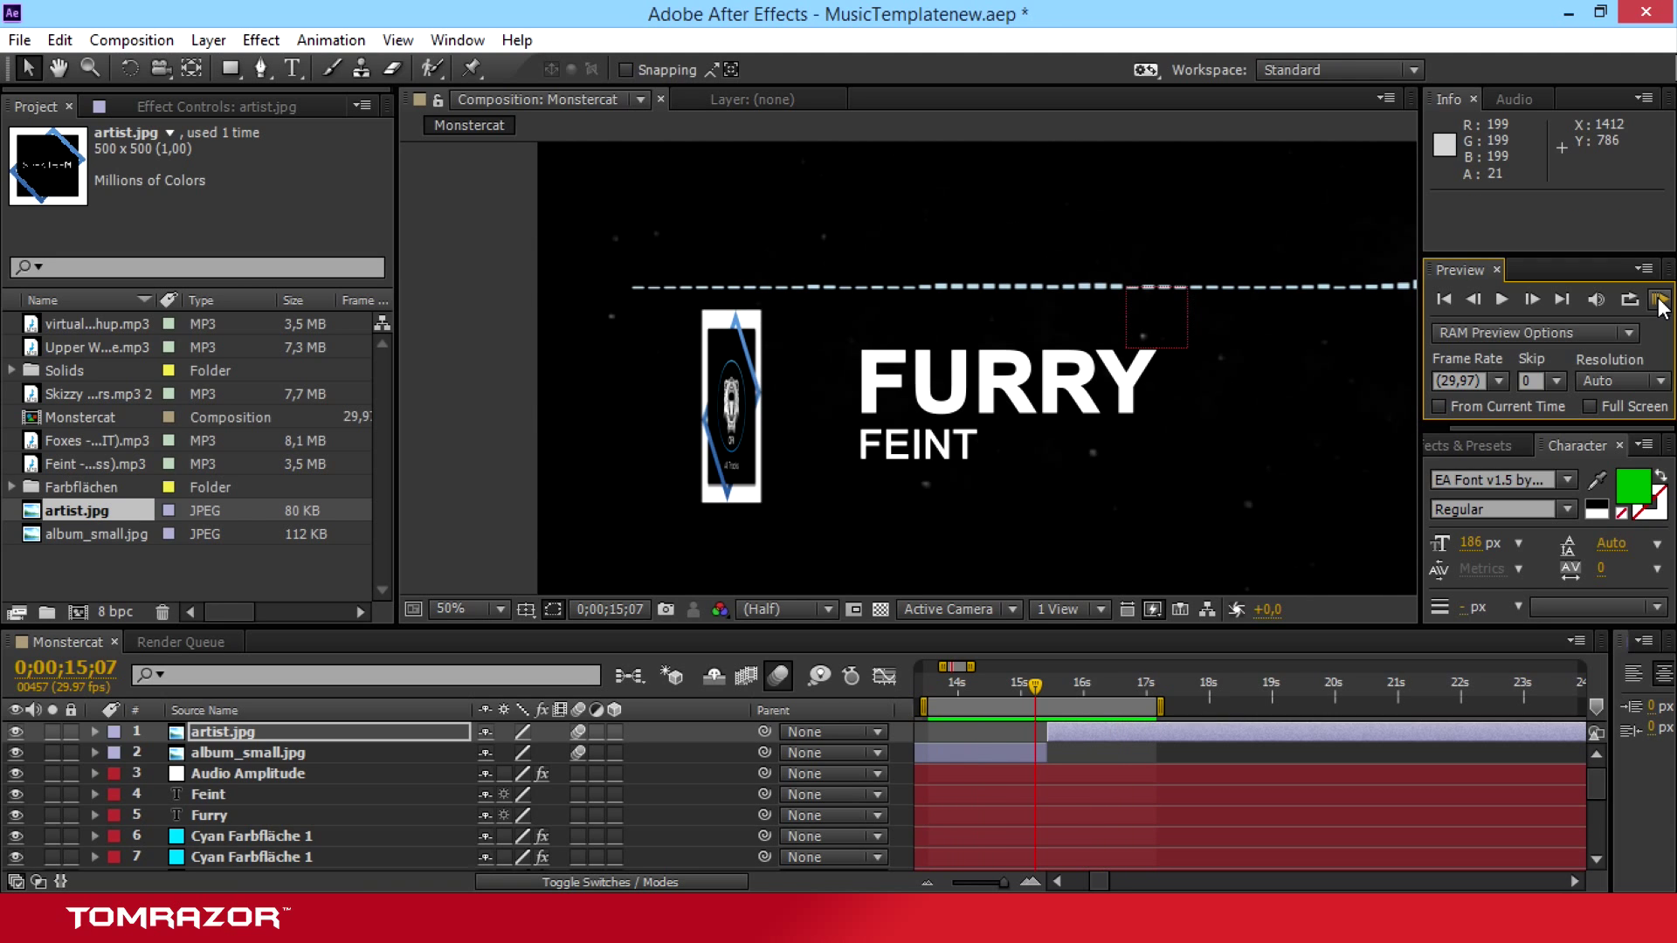
click(1067, 685)
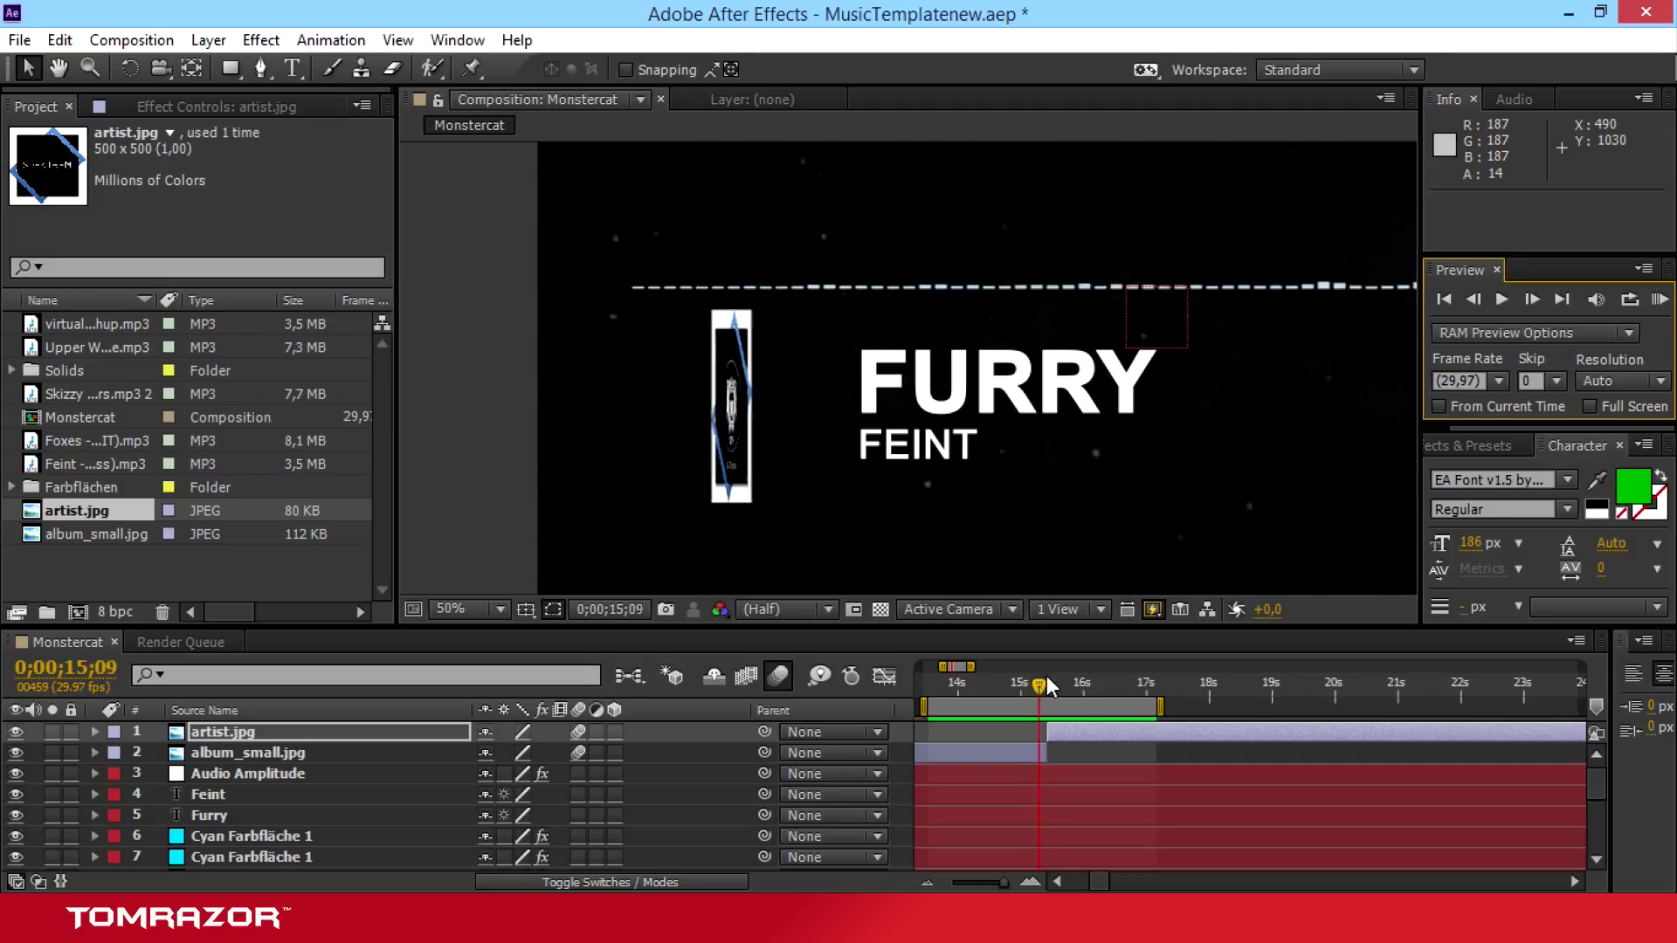
click(1038, 681)
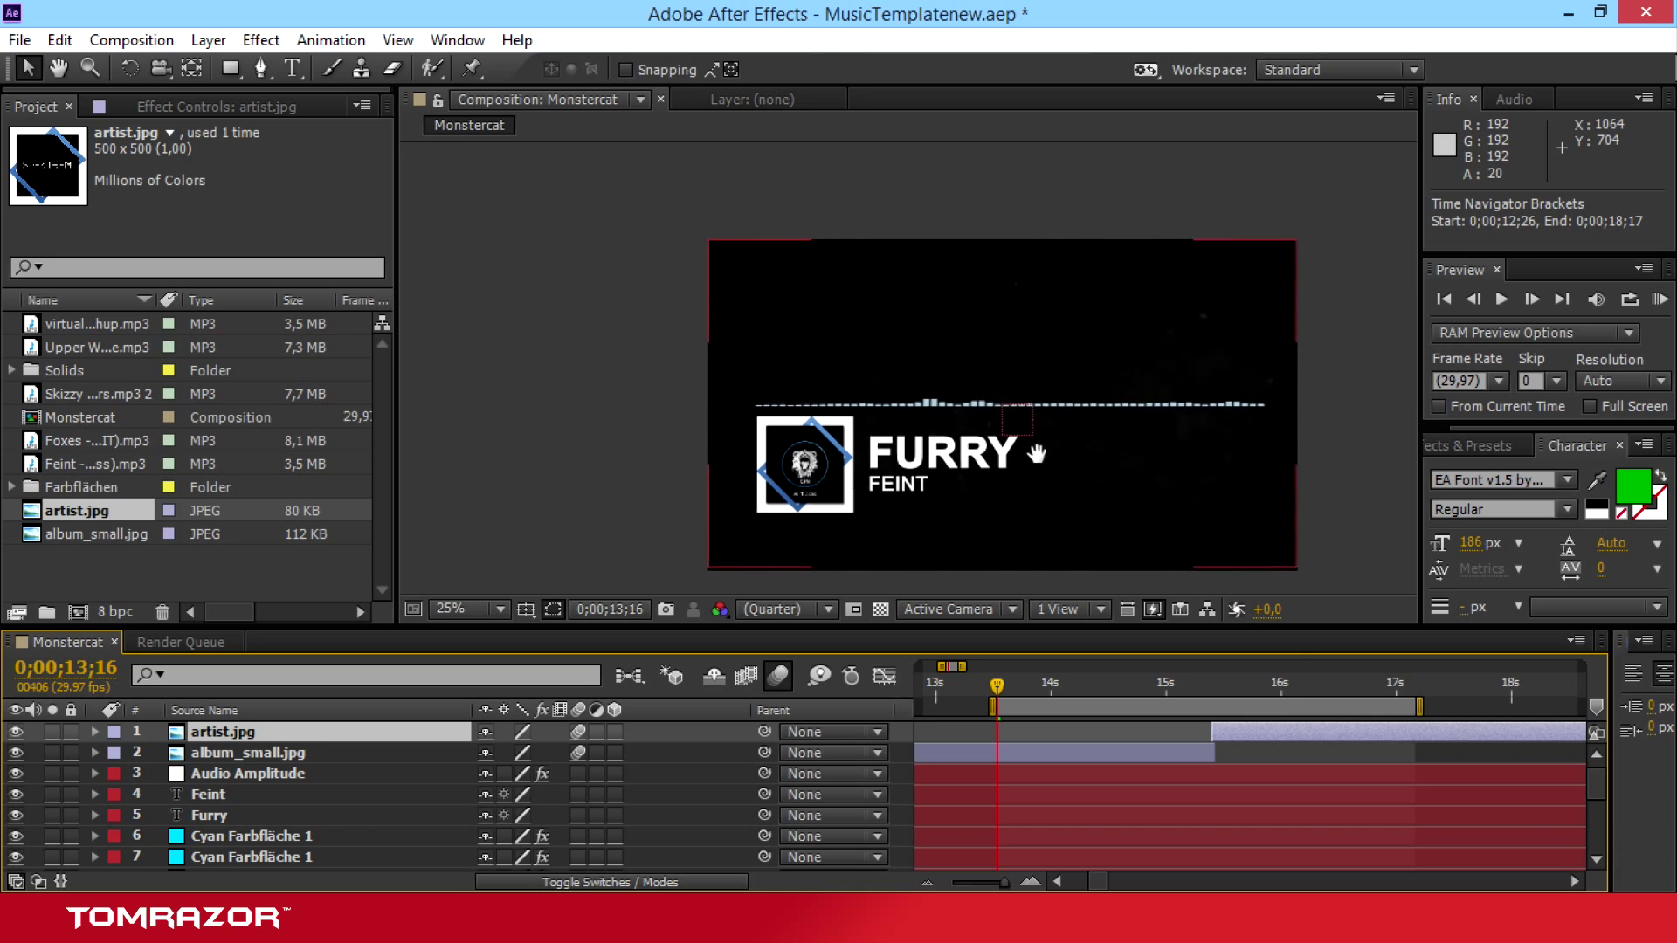
Step: Save the MusicTemplatenew project with Ctrl+S
key(Ctrl+s)
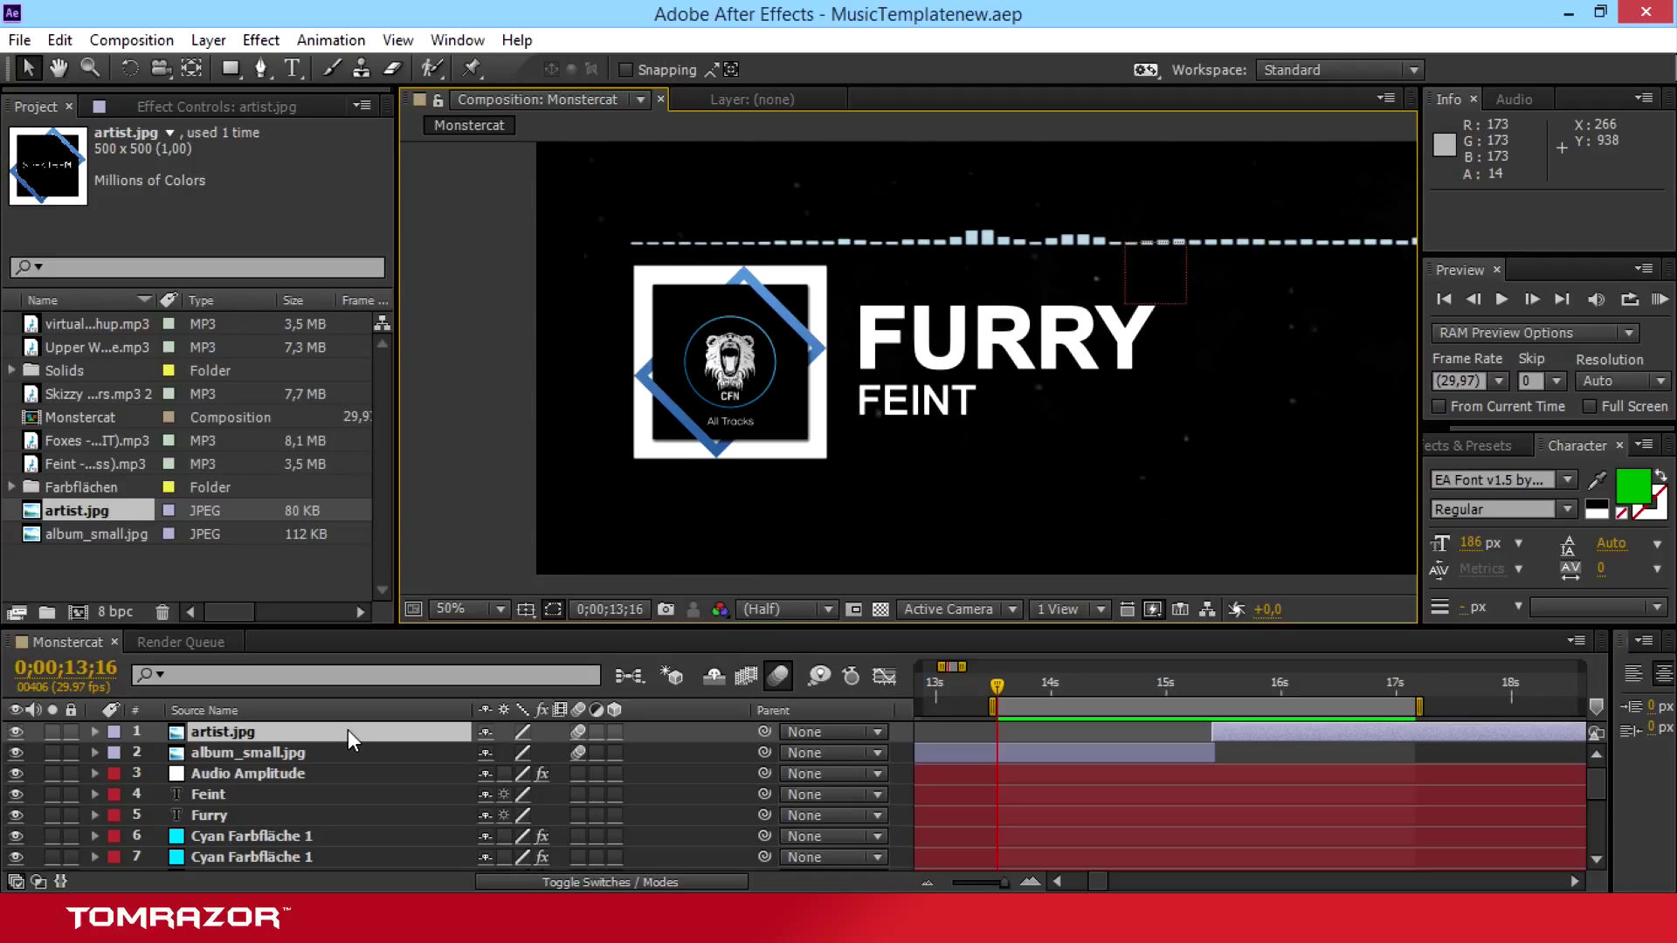
click(500, 608)
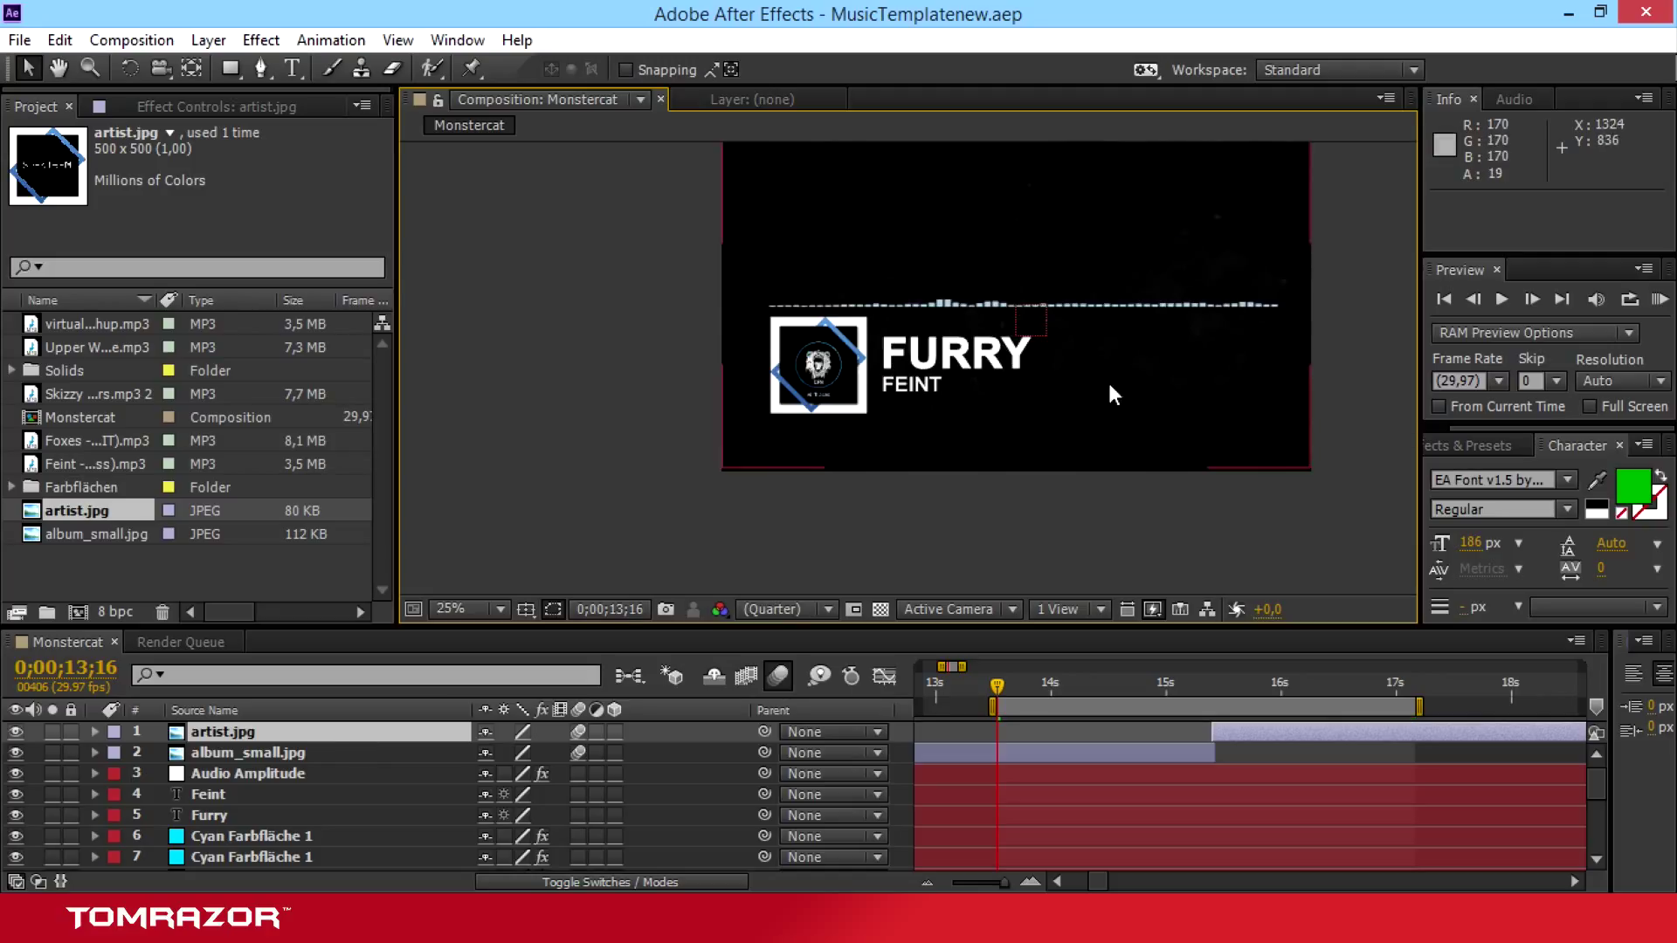